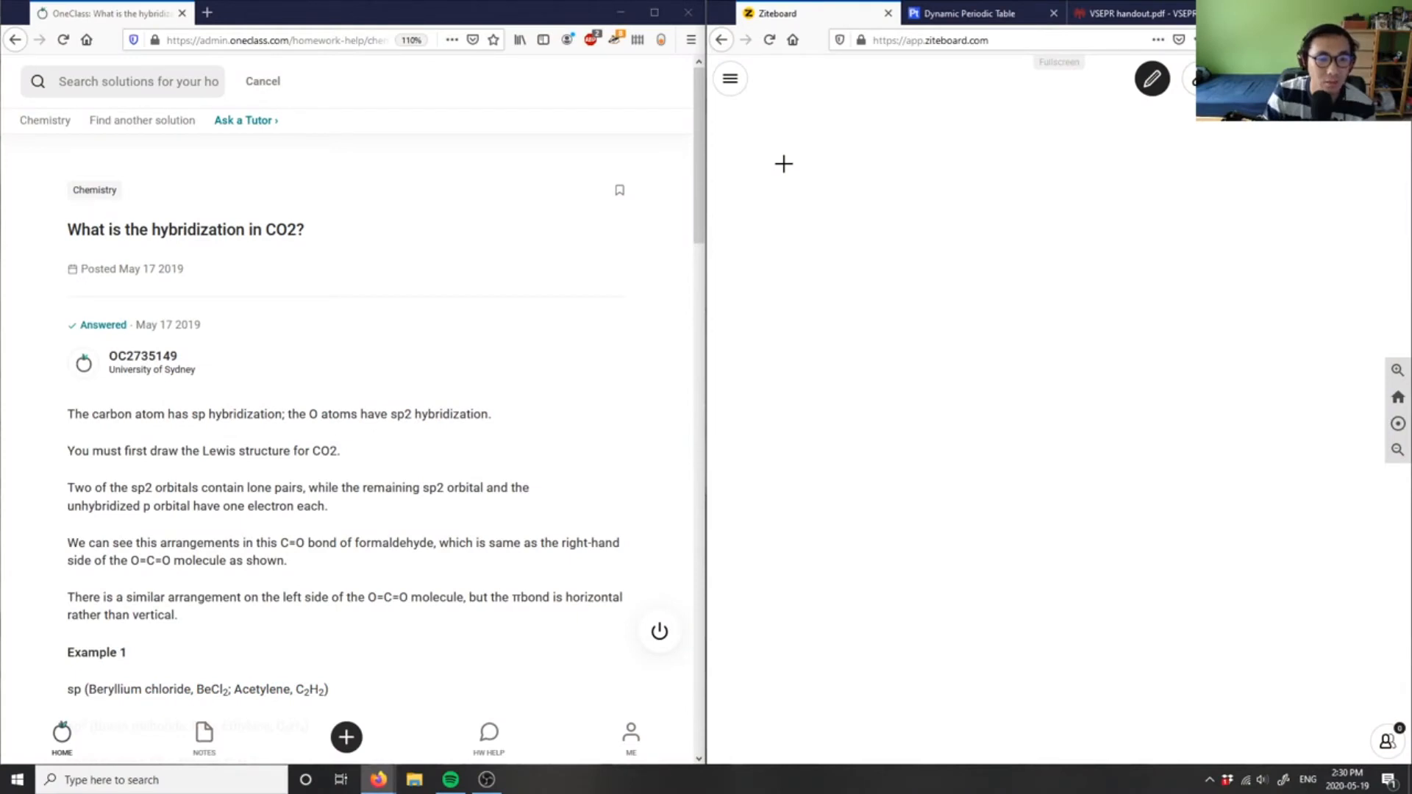
mouse_move(827, 187)
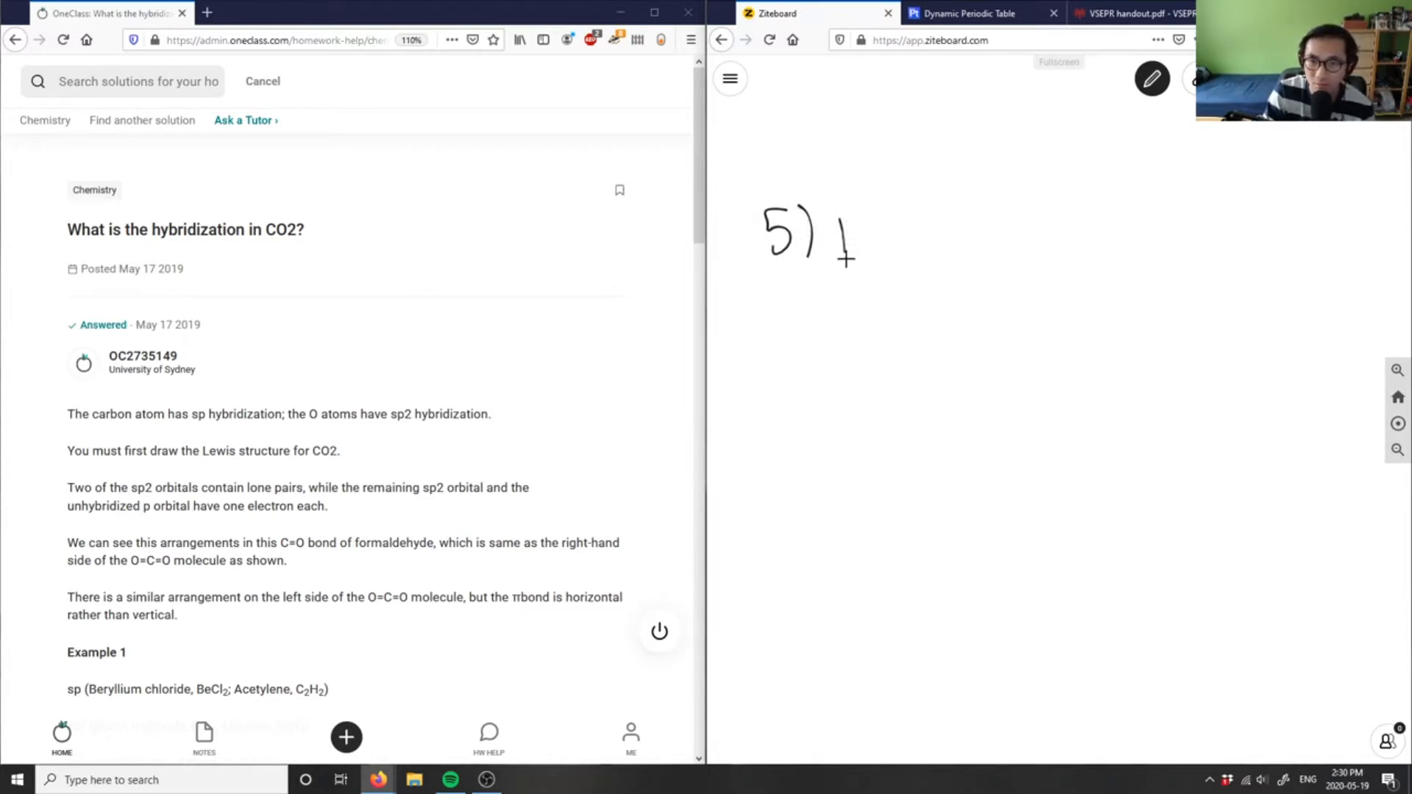
Step: Handwrite the heading "5) Hybridization of CO2" at the top of the board
left_click_drag(838, 243, 945, 243)
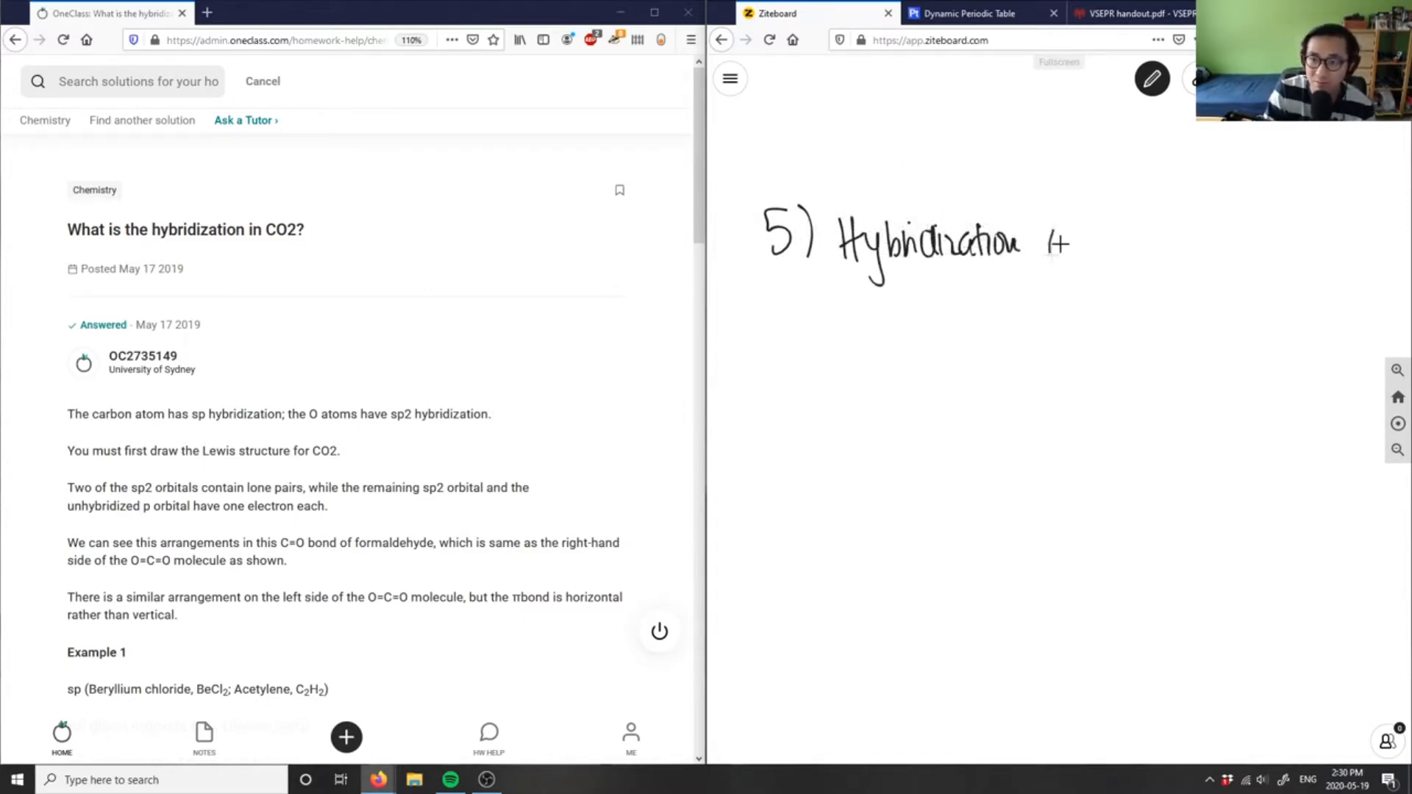
left_click_drag(1044, 243, 1198, 238)
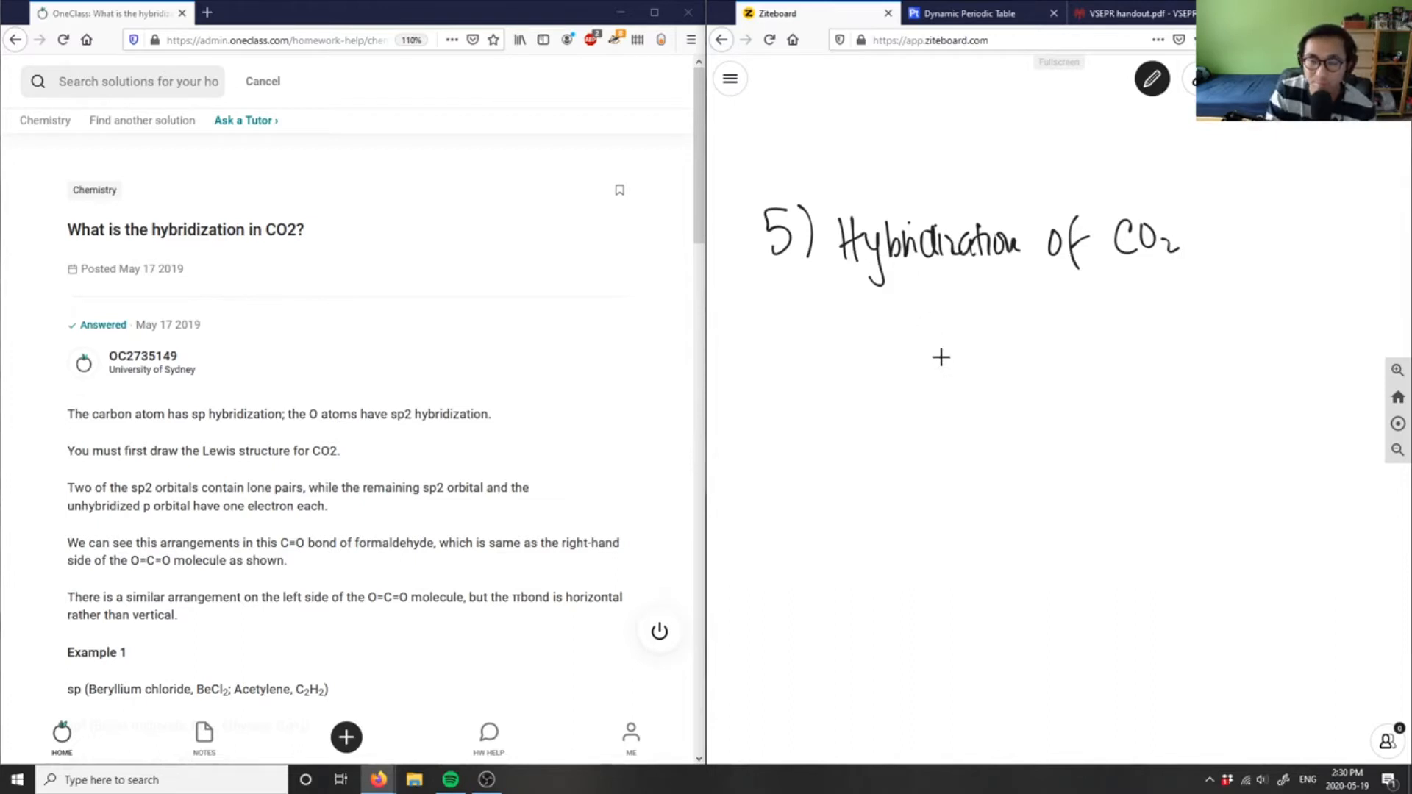
mouse_move(963, 340)
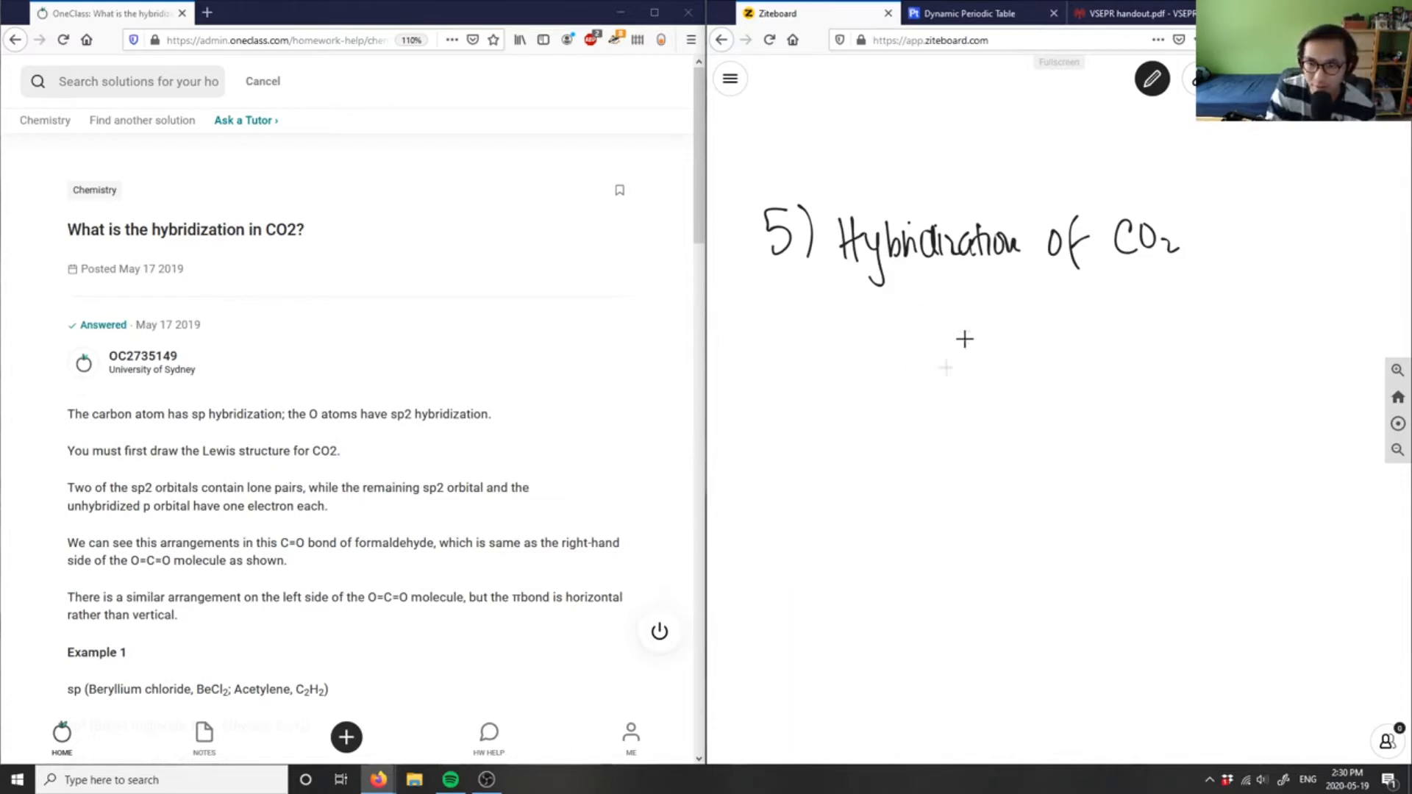
Step: Write the atoms O, C, O and connect them with two double bonds
left_click_drag(945, 346, 973, 383)
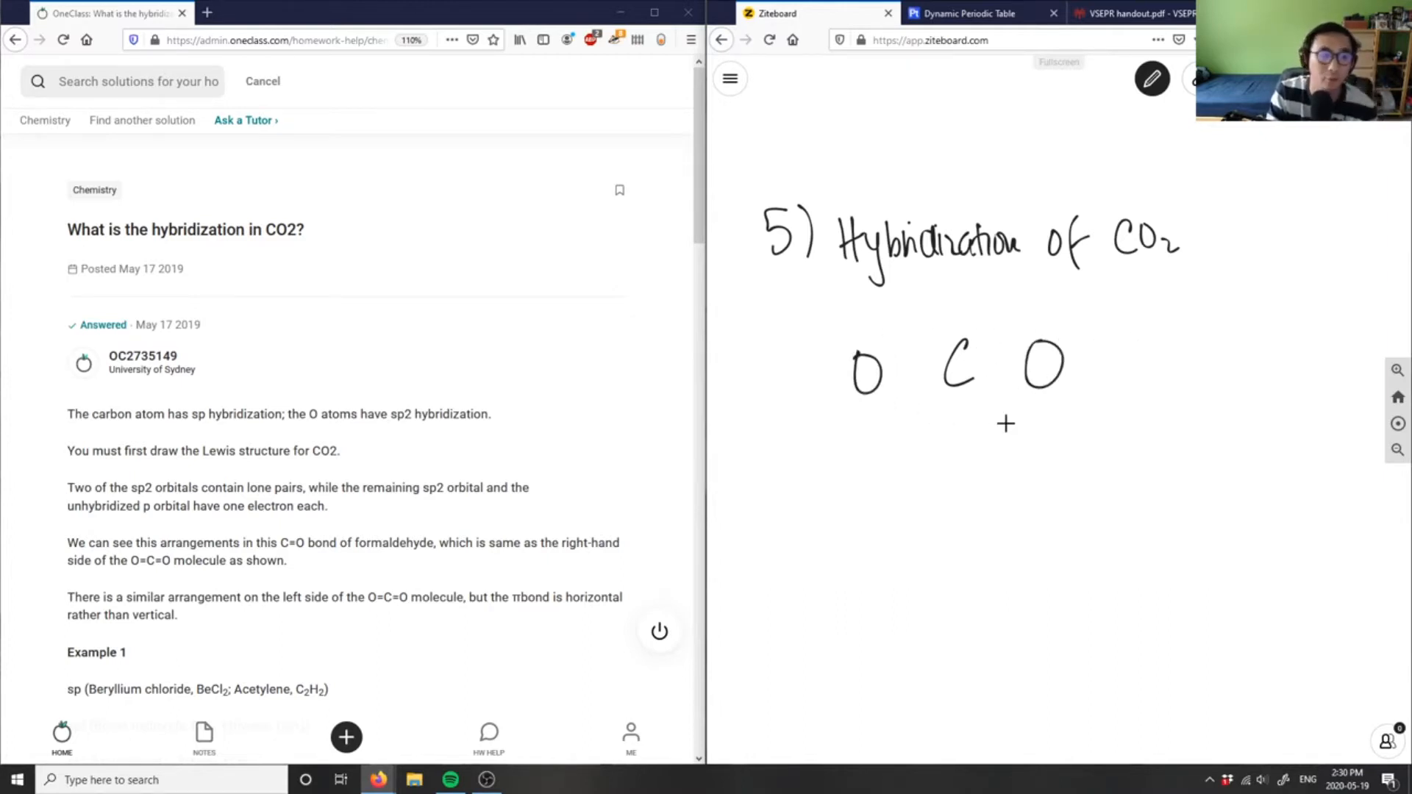
left_click_drag(887, 370, 936, 369)
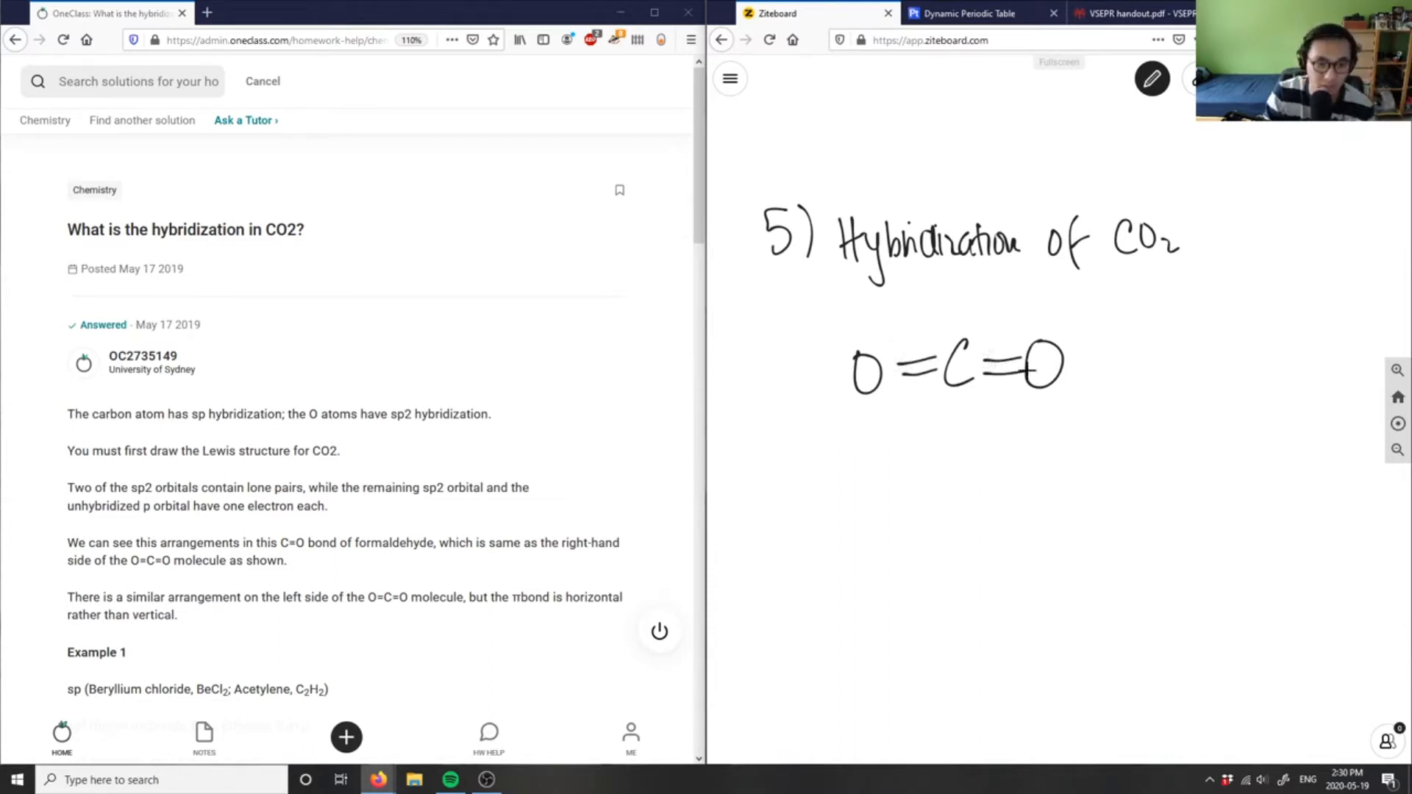
left_click(1063, 336)
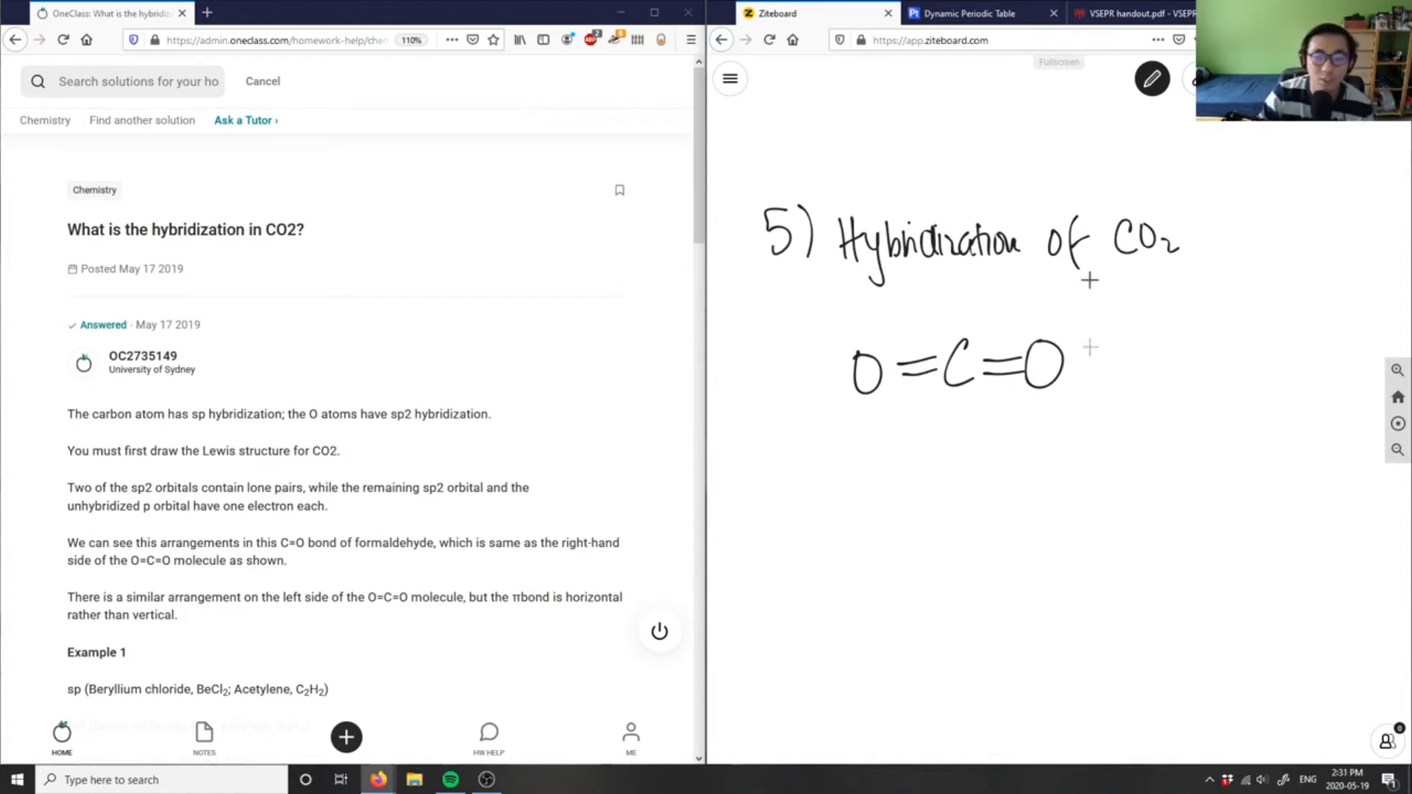
left_click(1130, 12)
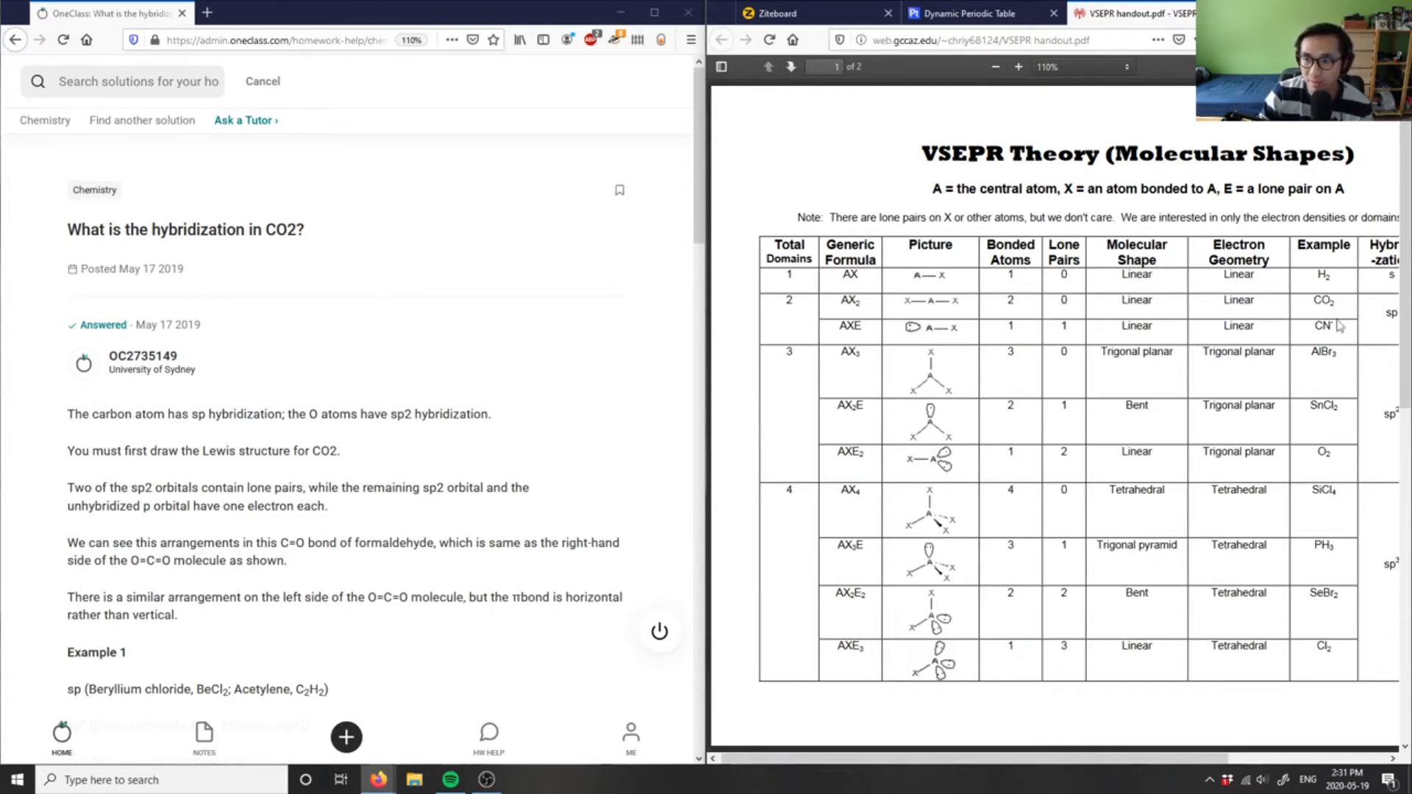
mouse_move(923, 333)
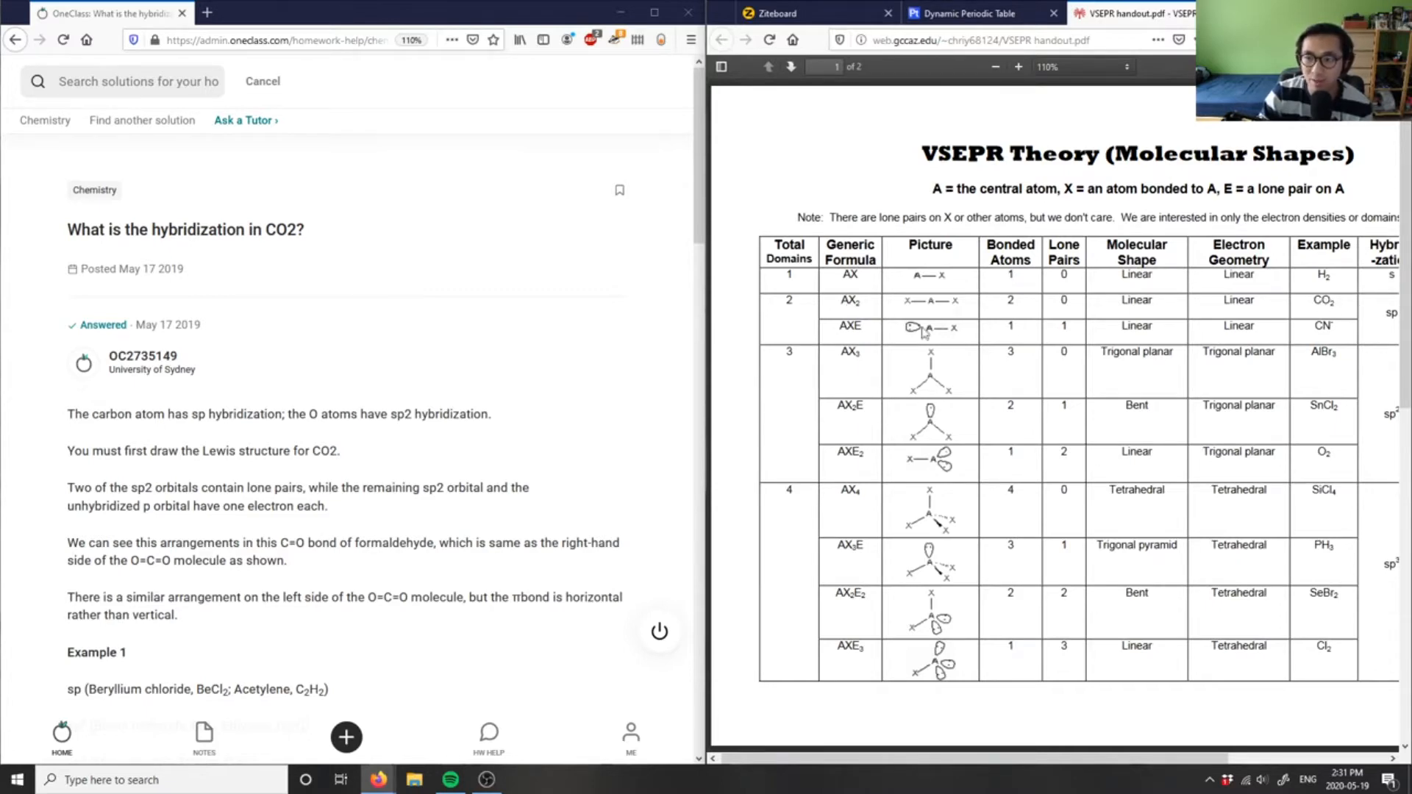
scroll("right", 3)
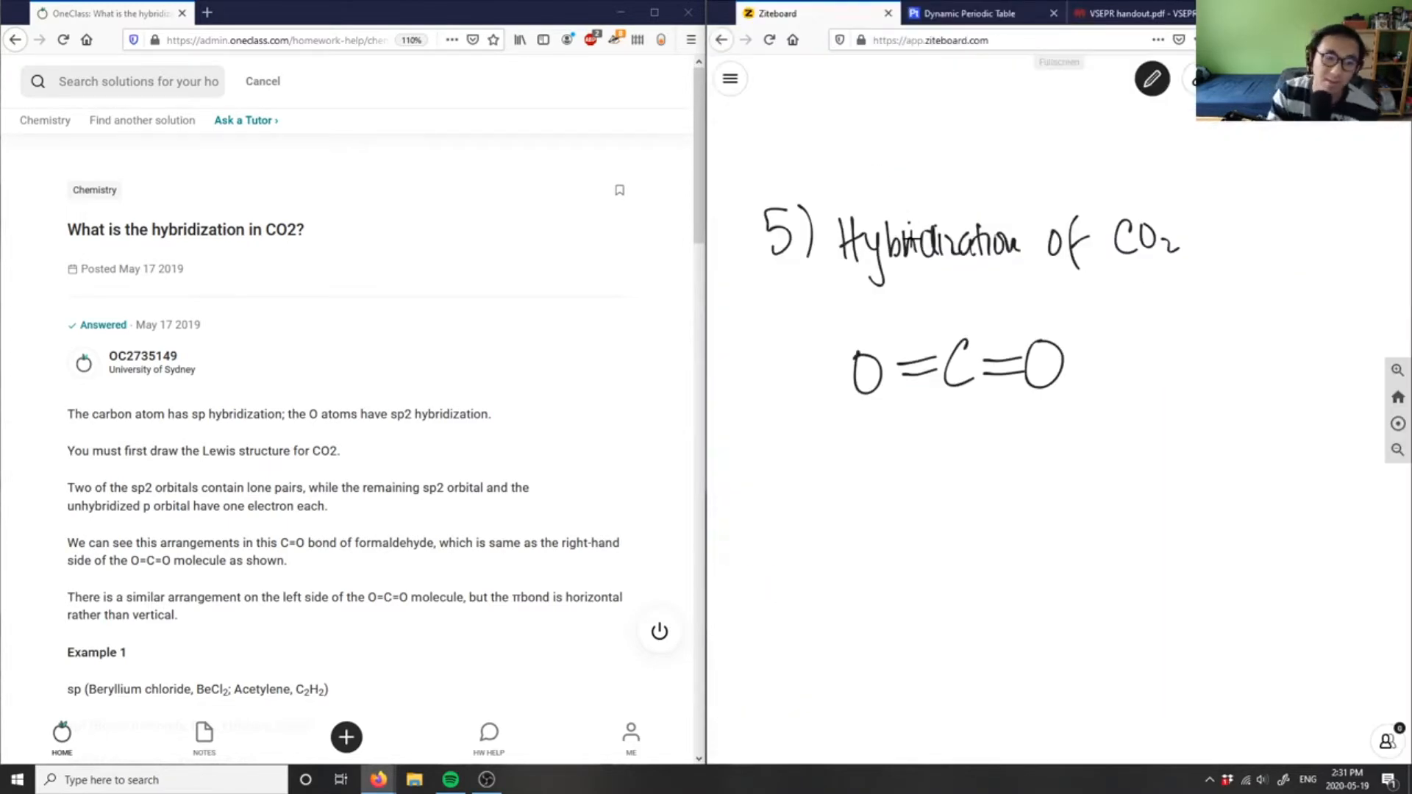
Step: Pick blue ink, label O=C=O "(sp hybridized)", and start the sp3/sp2 list
left_click(1152, 78)
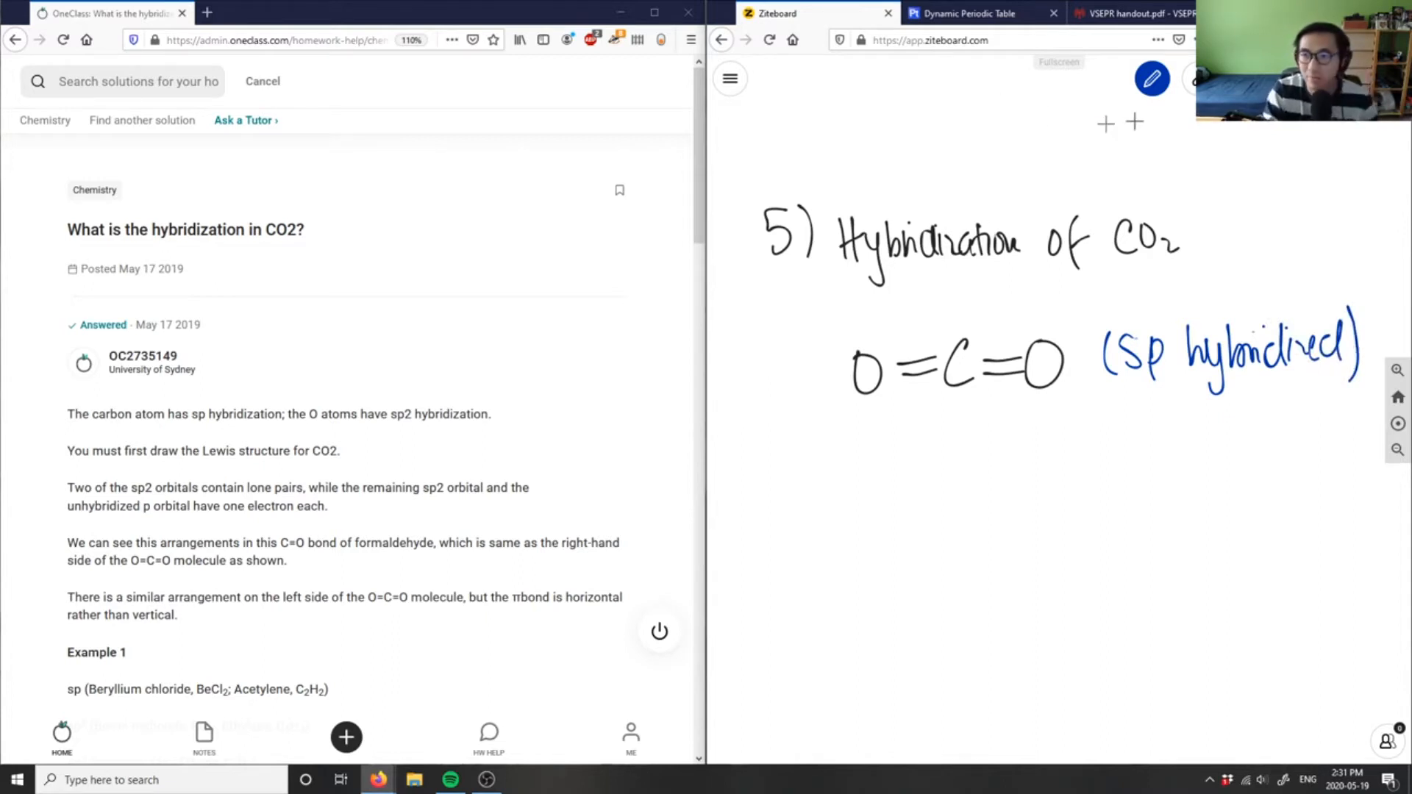
left_click(1151, 80)
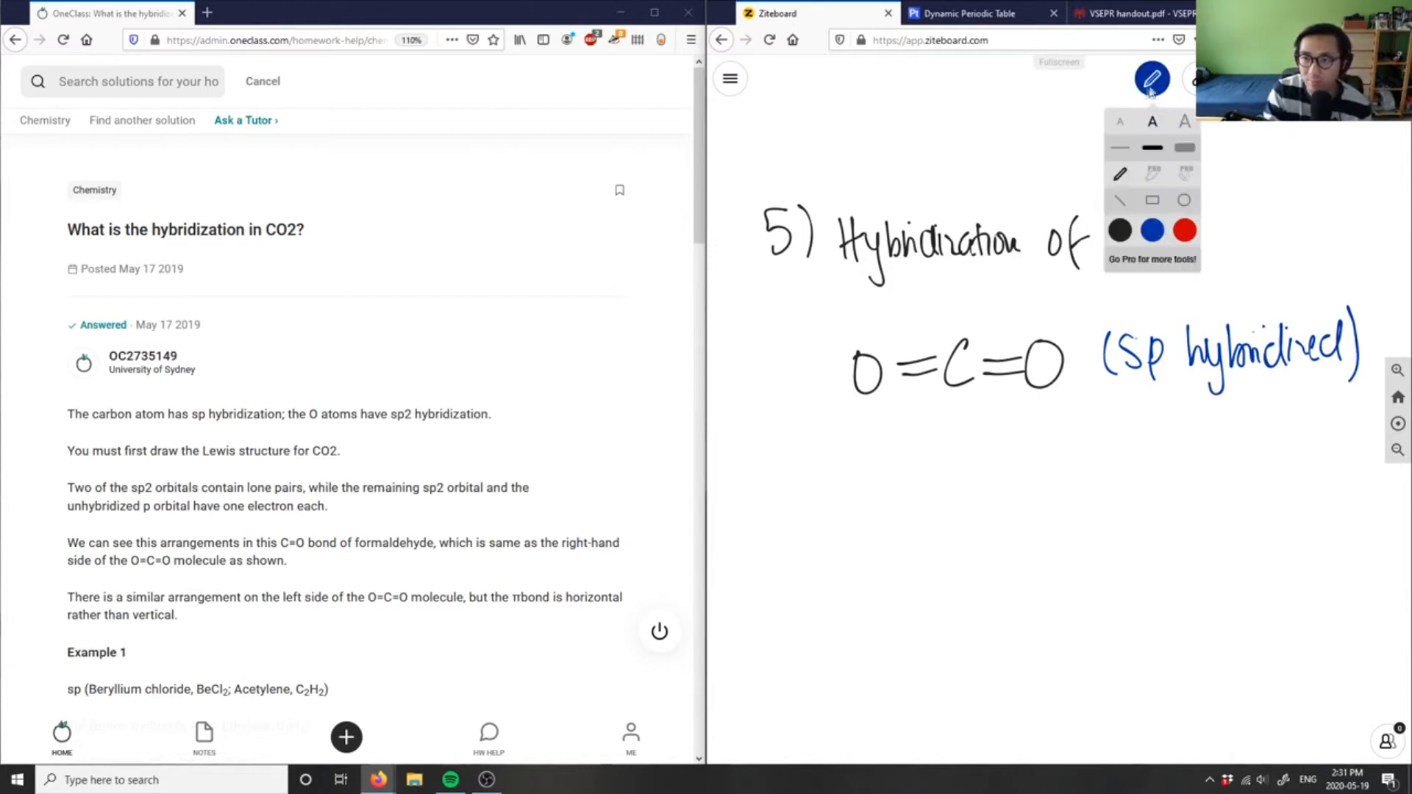
left_click_drag(869, 464, 901, 505)
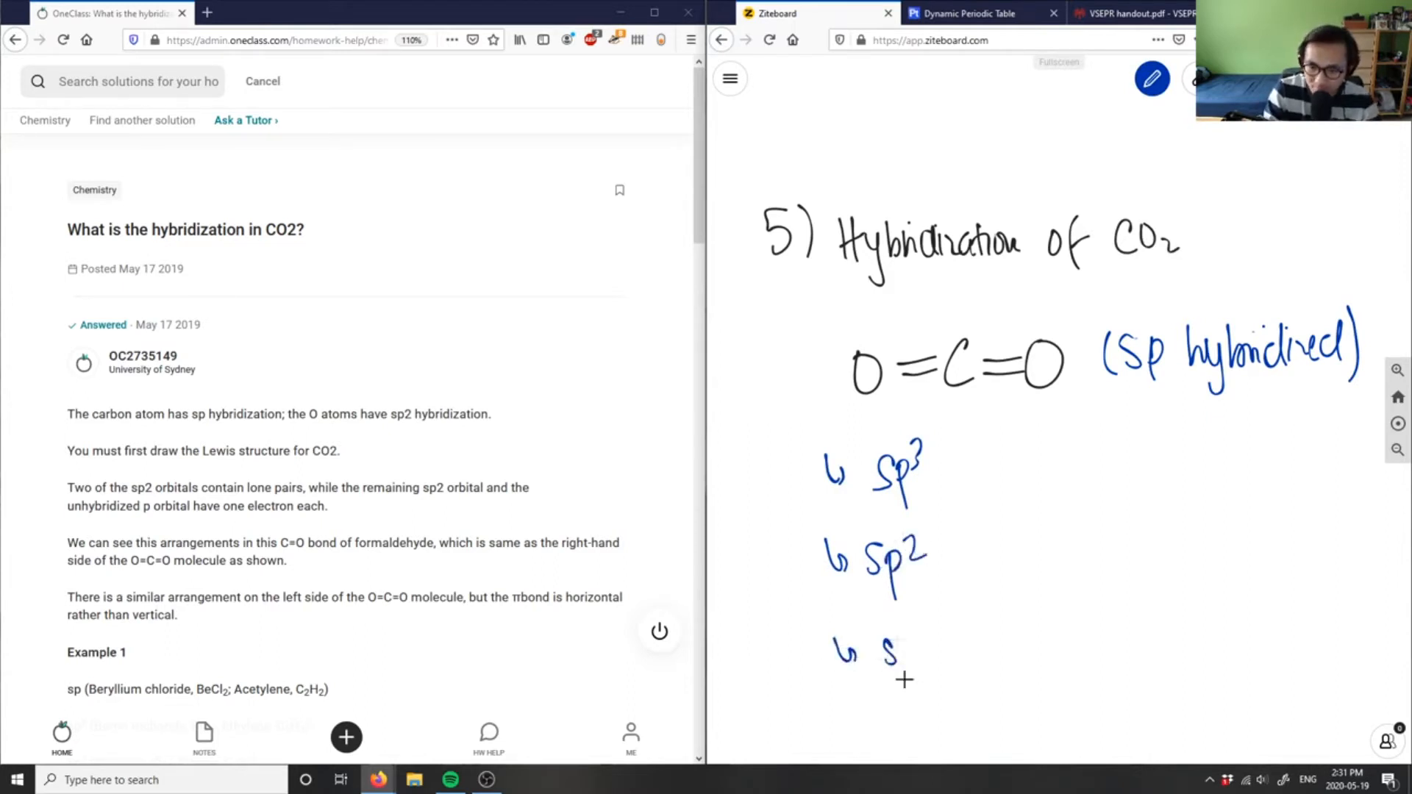
Step: In red, note sp3 (CH4) tetrahedral with σ bonds, and sp2 (AlBr3) trigonal planar
left_click(1152, 79)
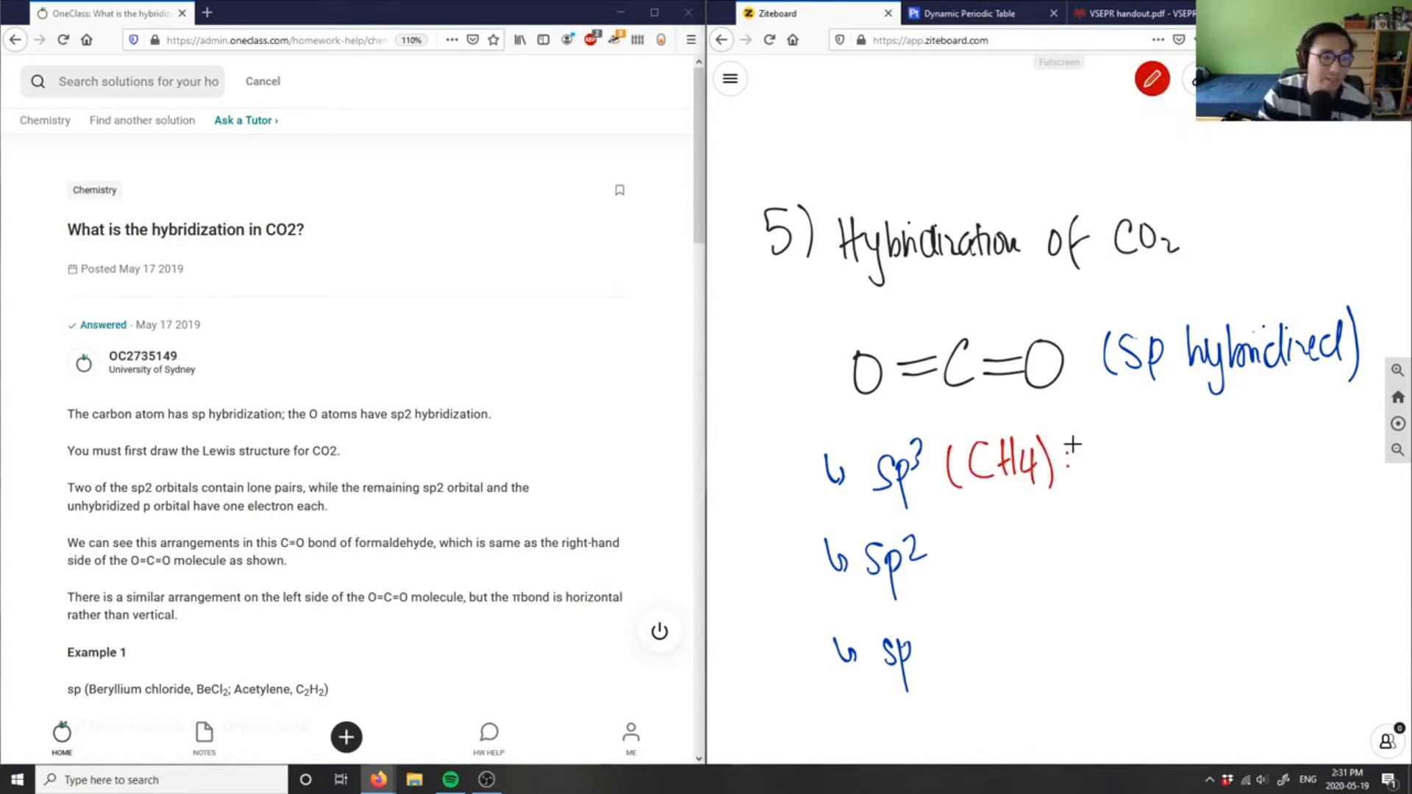
left_click_drag(1076, 450, 1108, 473)
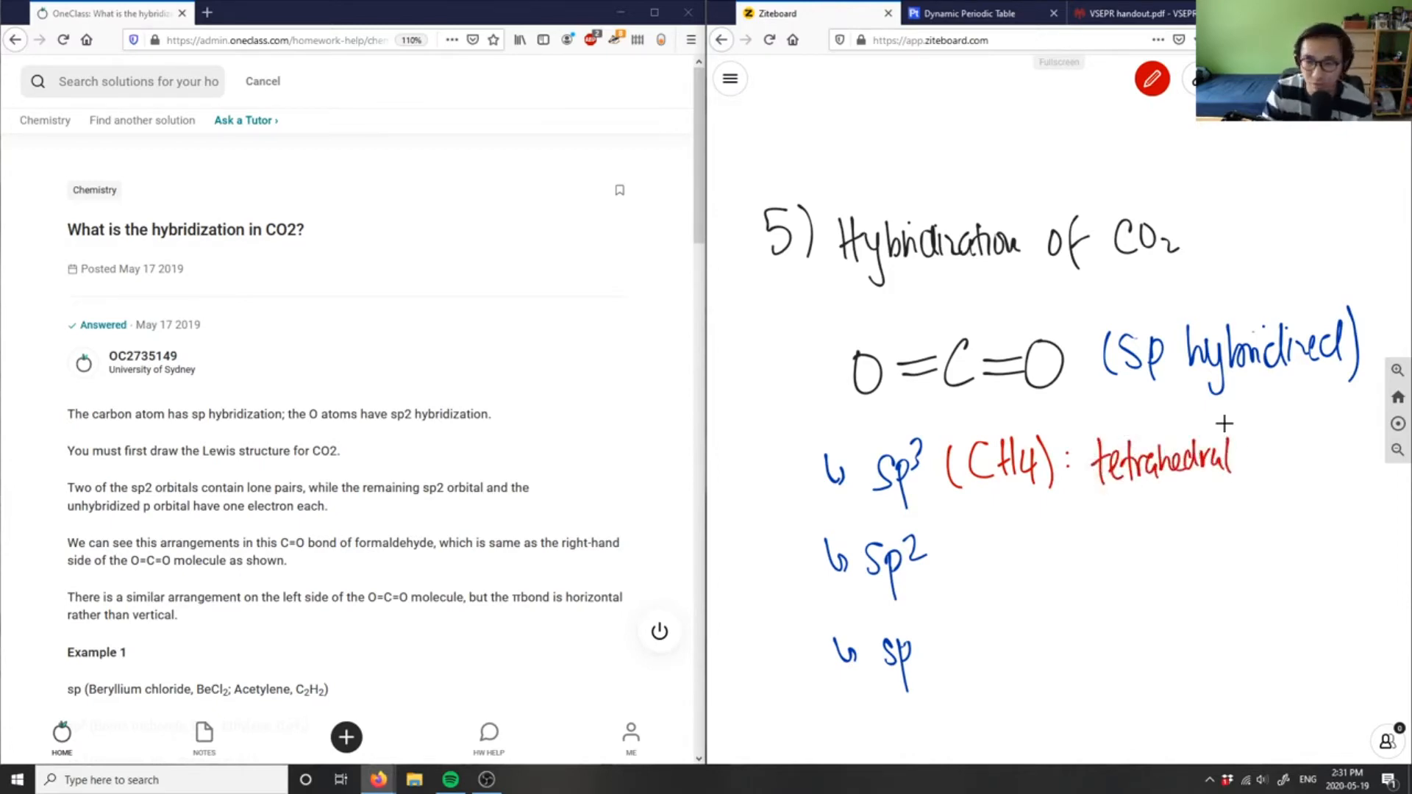
left_click_drag(954, 577, 963, 554)
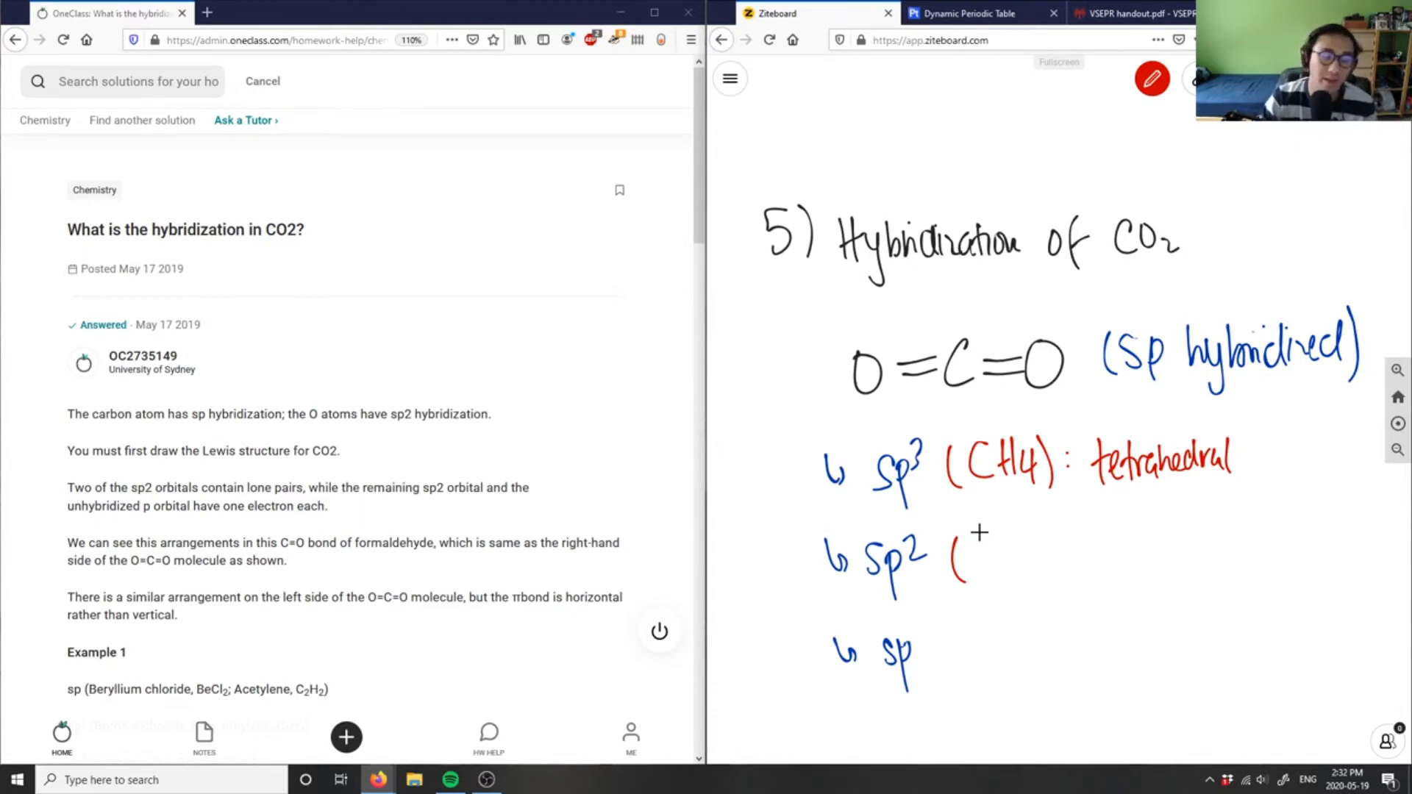
left_click(1038, 332)
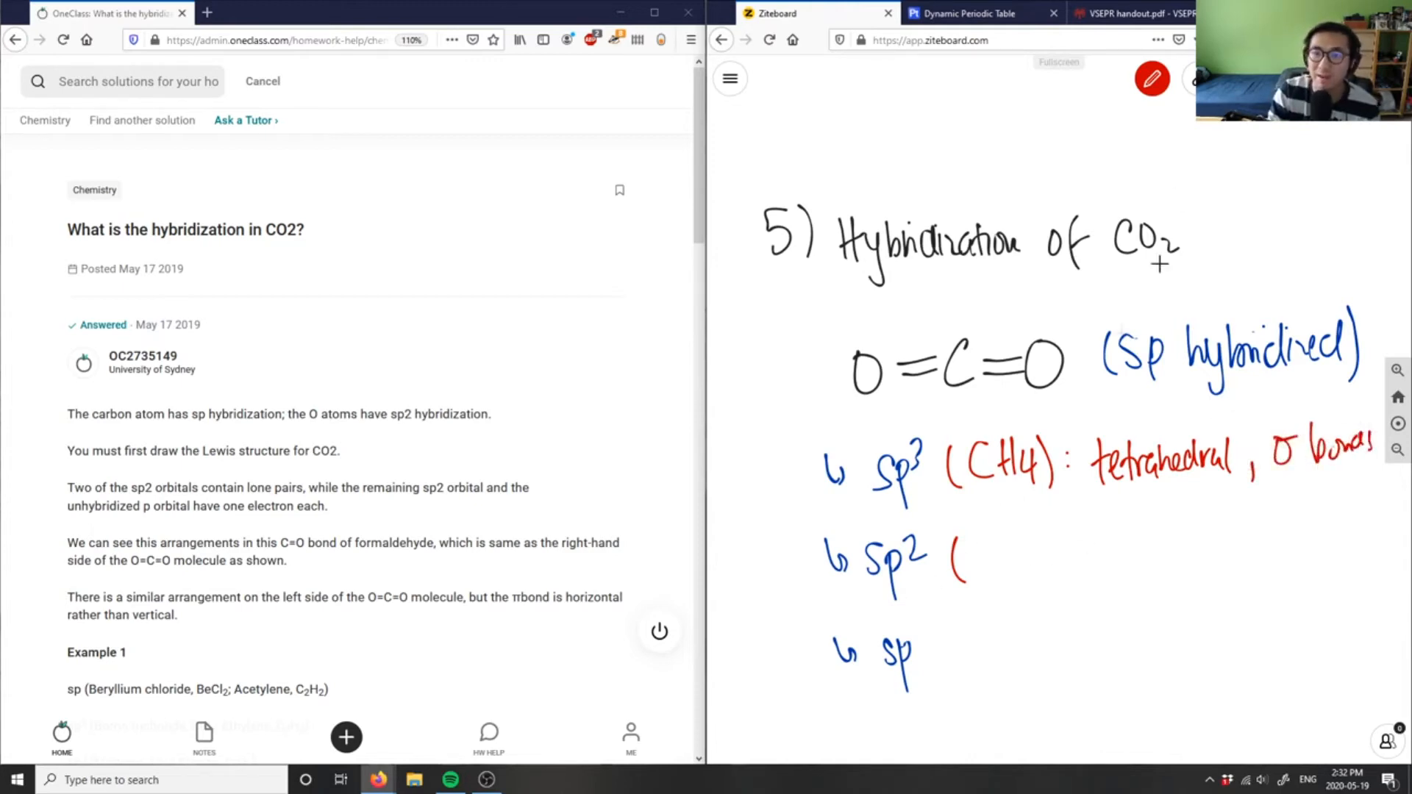
left_click(1117, 13)
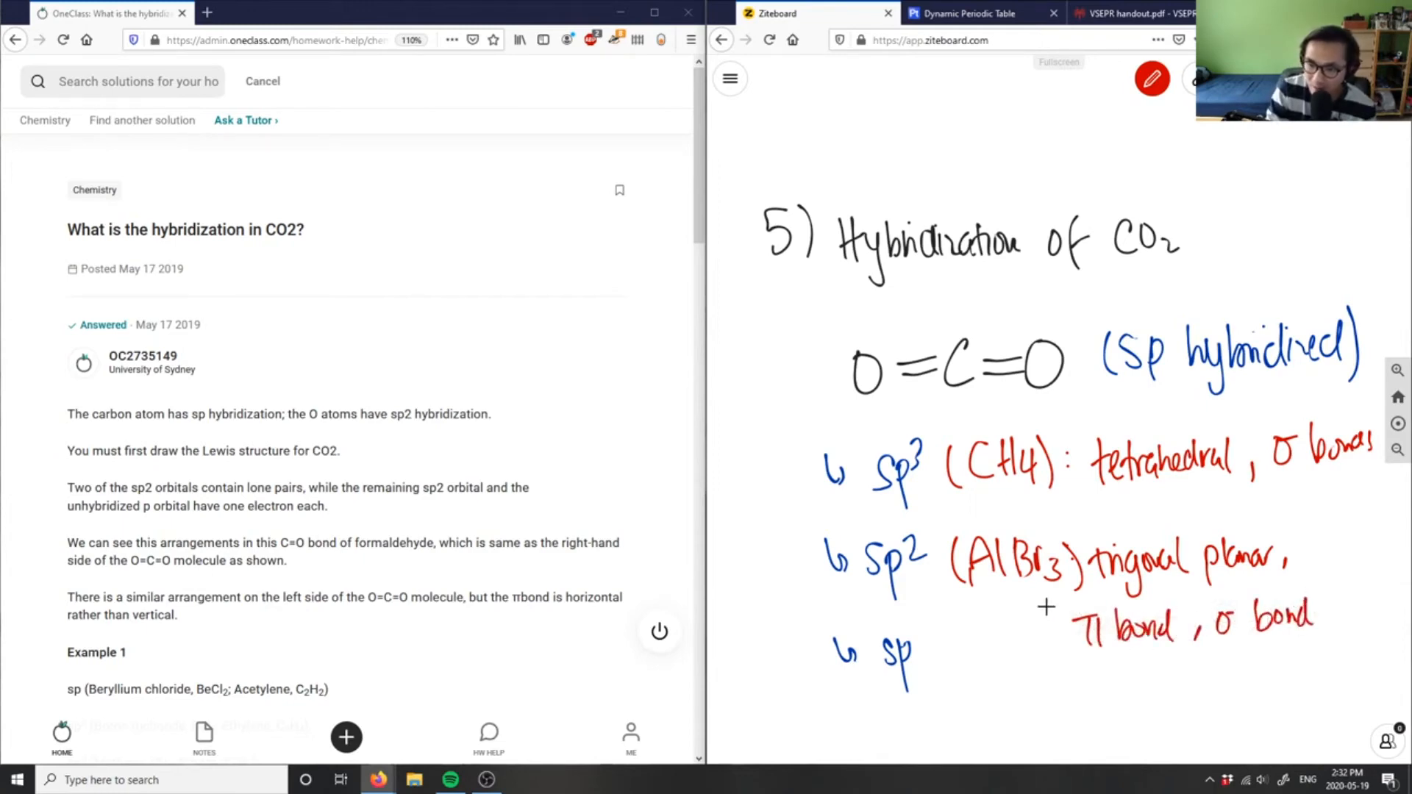
Step: Re-select the pen and write sp (CO2): linear, 2π bonds, σ bonds, marking π on both bonds
scroll("down", 3)
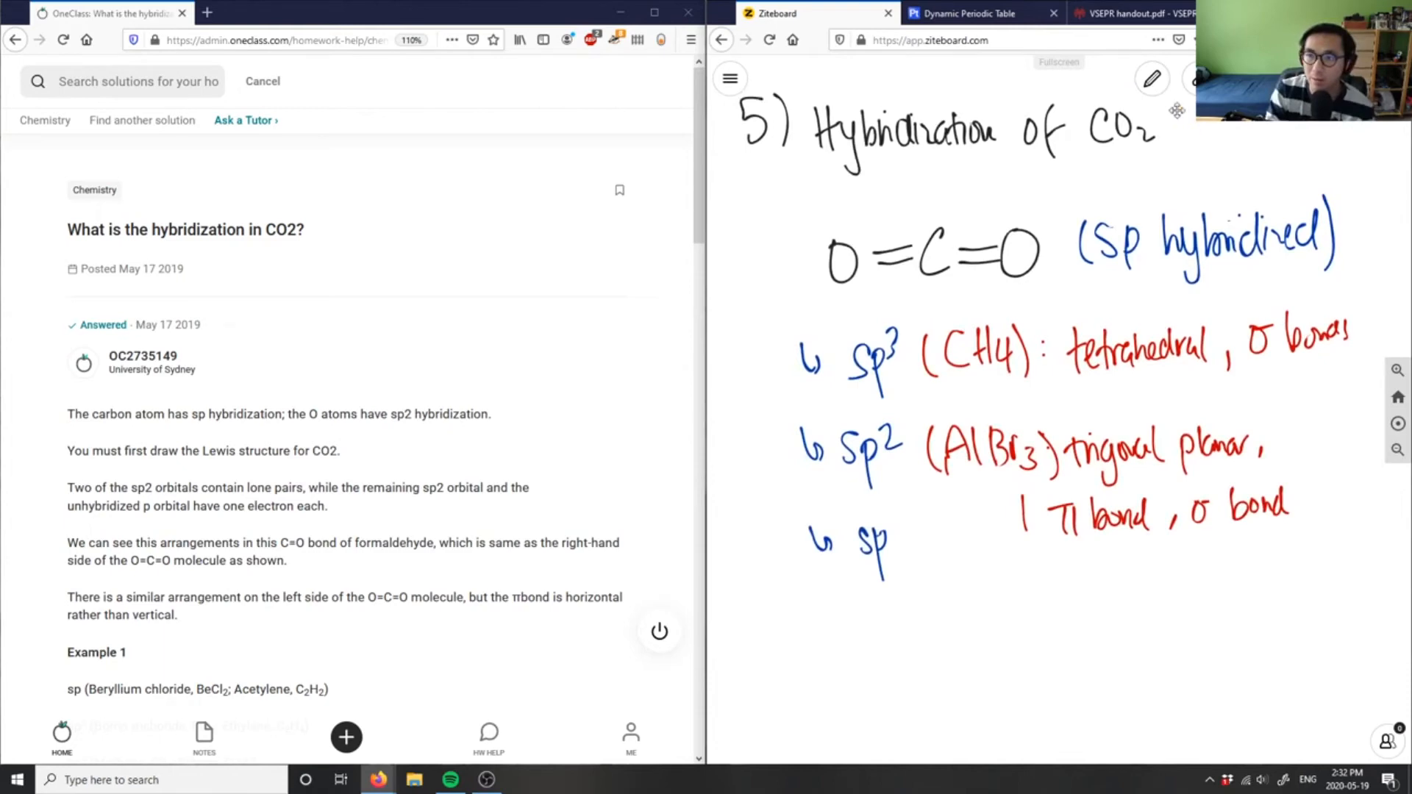
left_click(1152, 78)
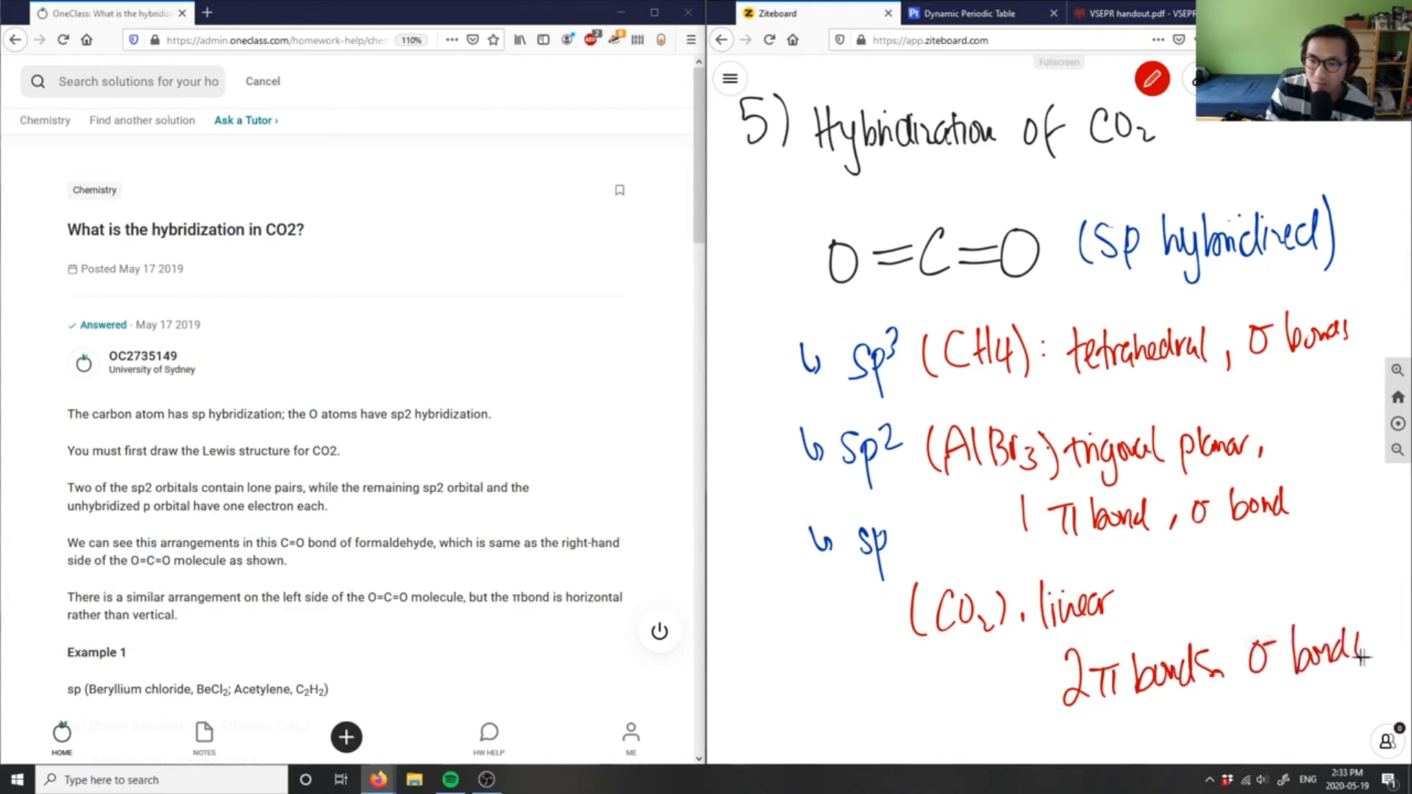
left_click(1151, 79)
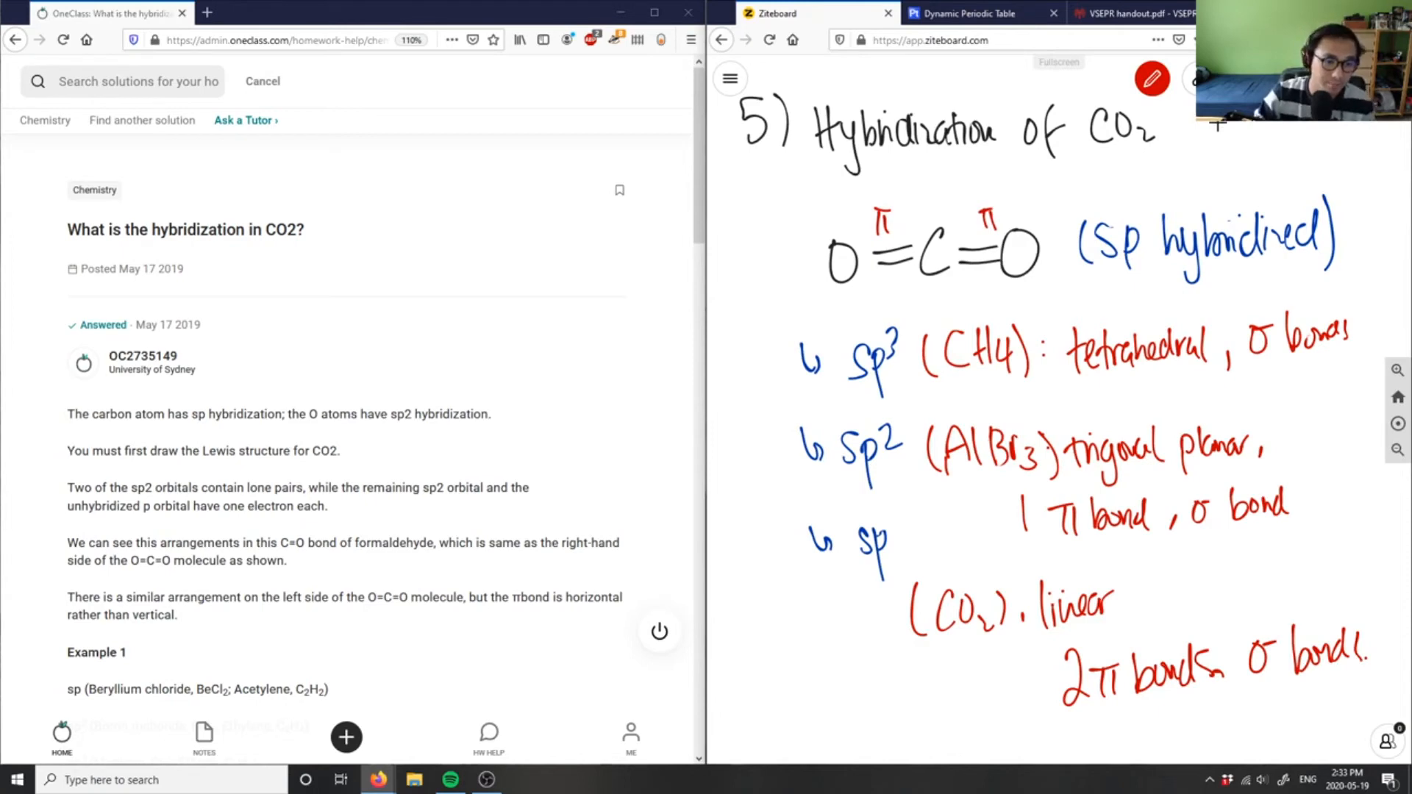
Step: Label O, C, O as sp2, sp, sp2, then box the oxygens in blue and note "CO2: sp"
scroll("down", 3)
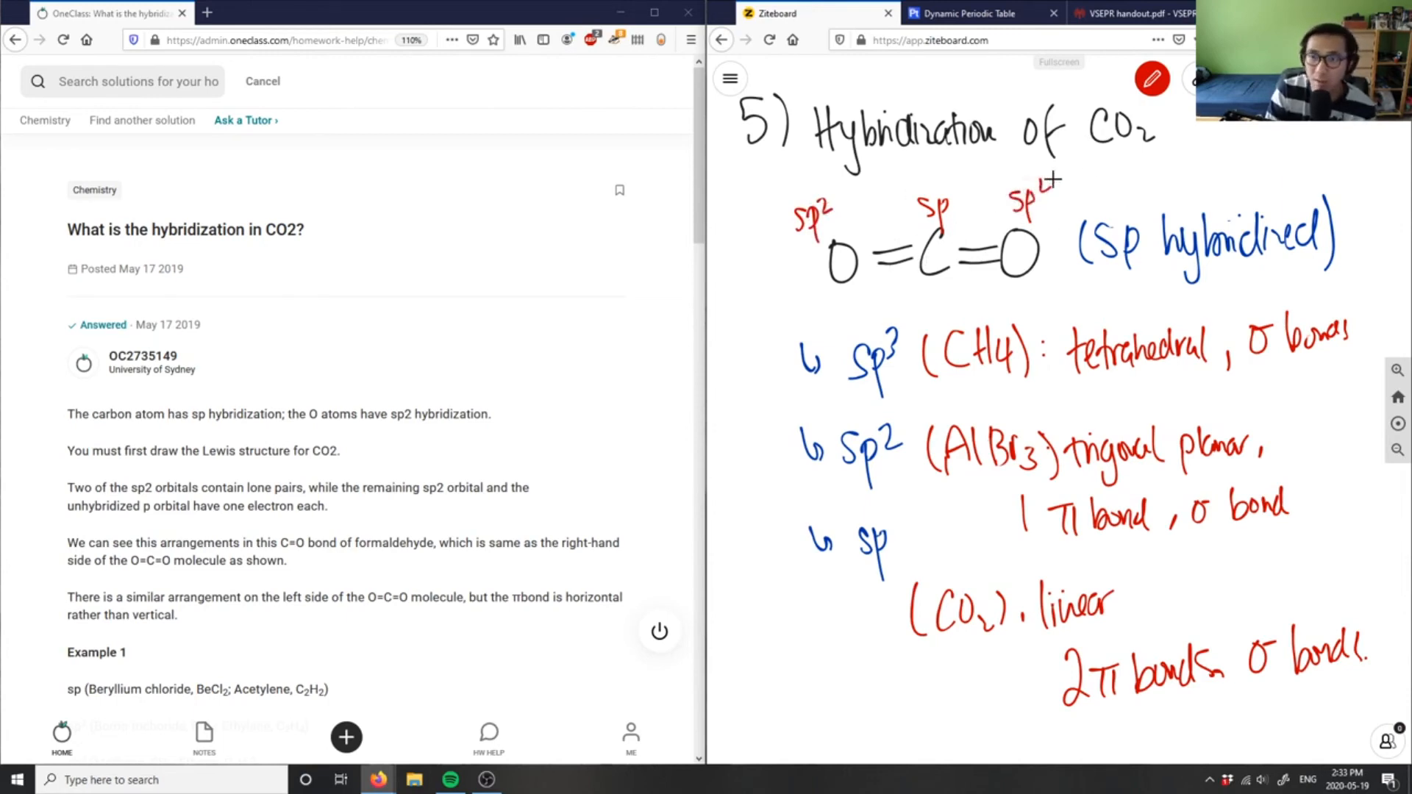
left_click(1151, 80)
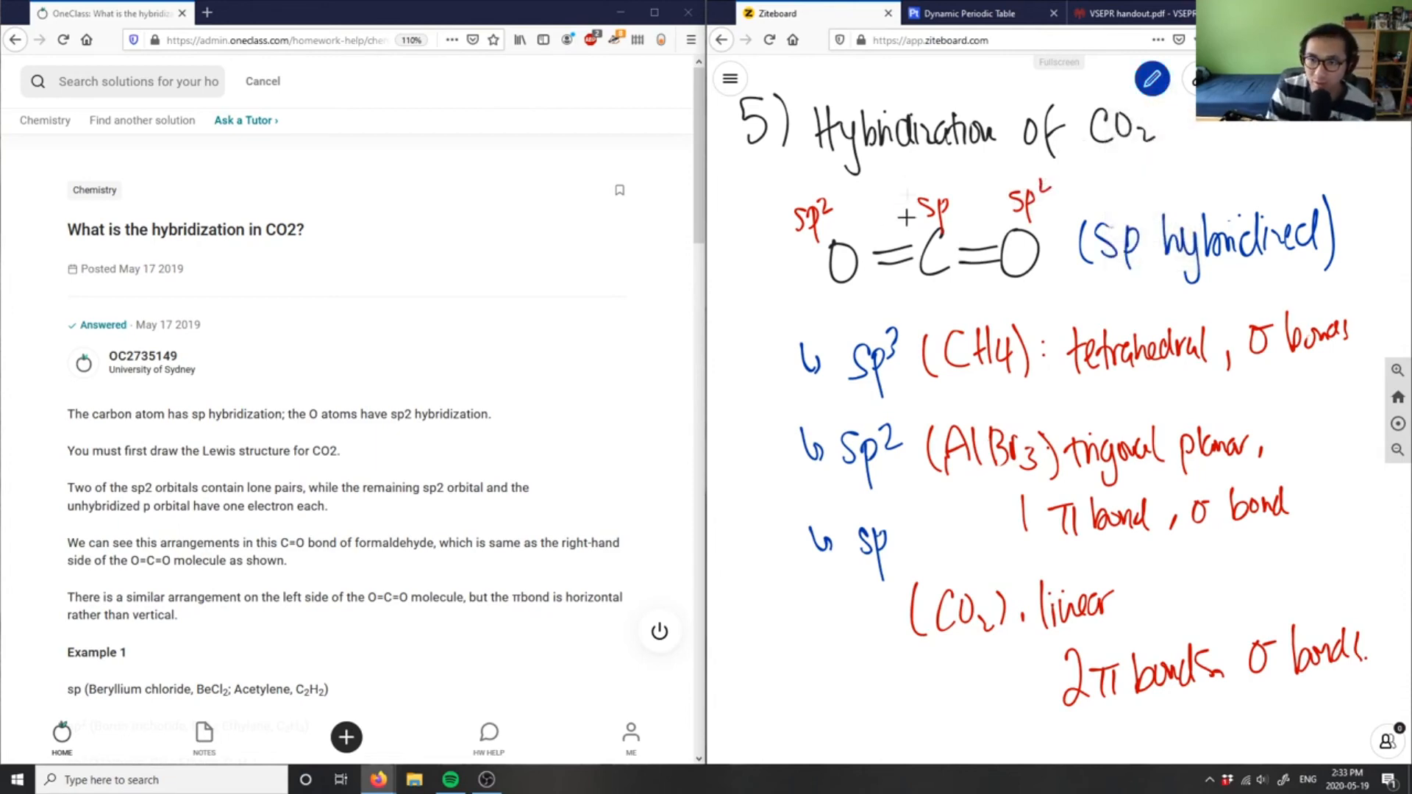
left_click_drag(919, 194, 968, 288)
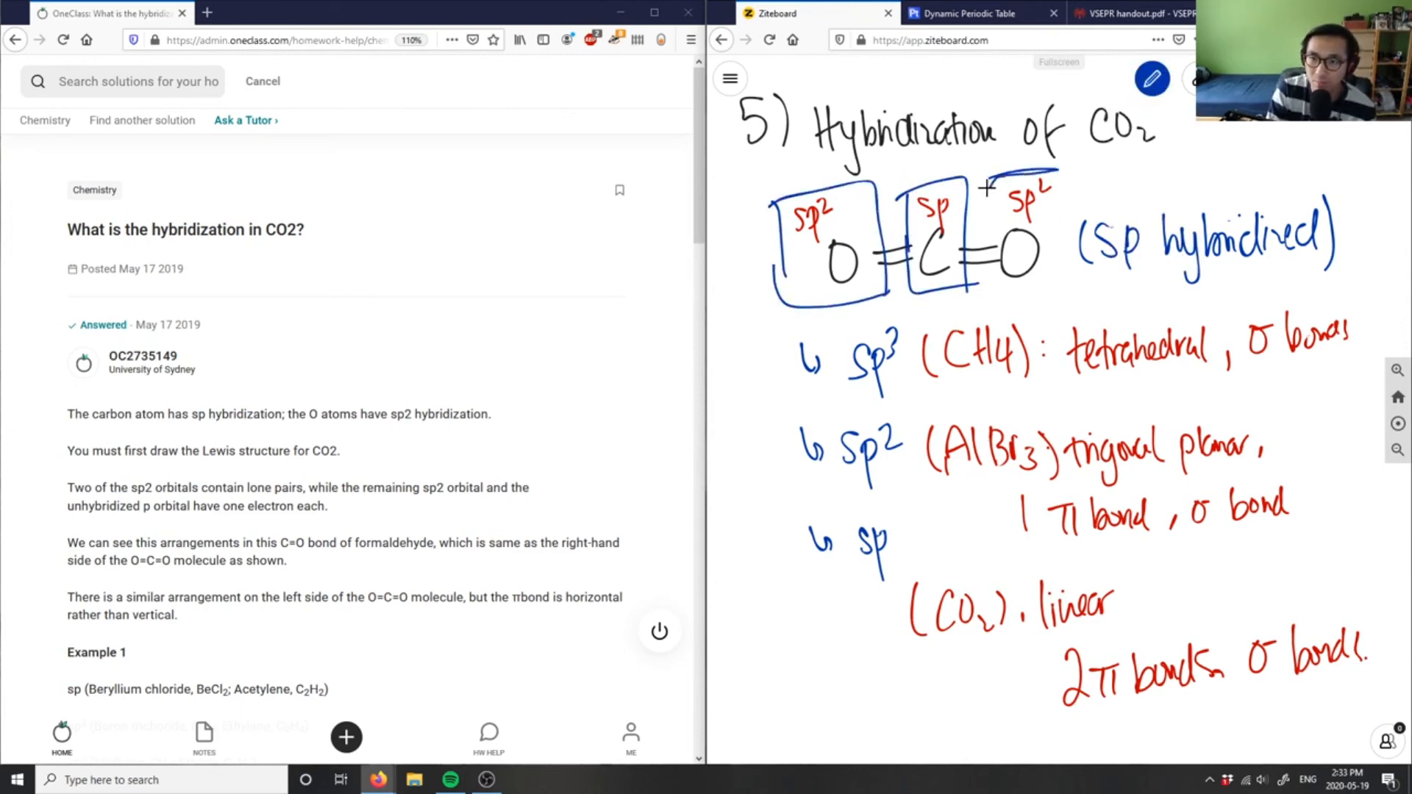
left_click_drag(995, 184, 1063, 288)
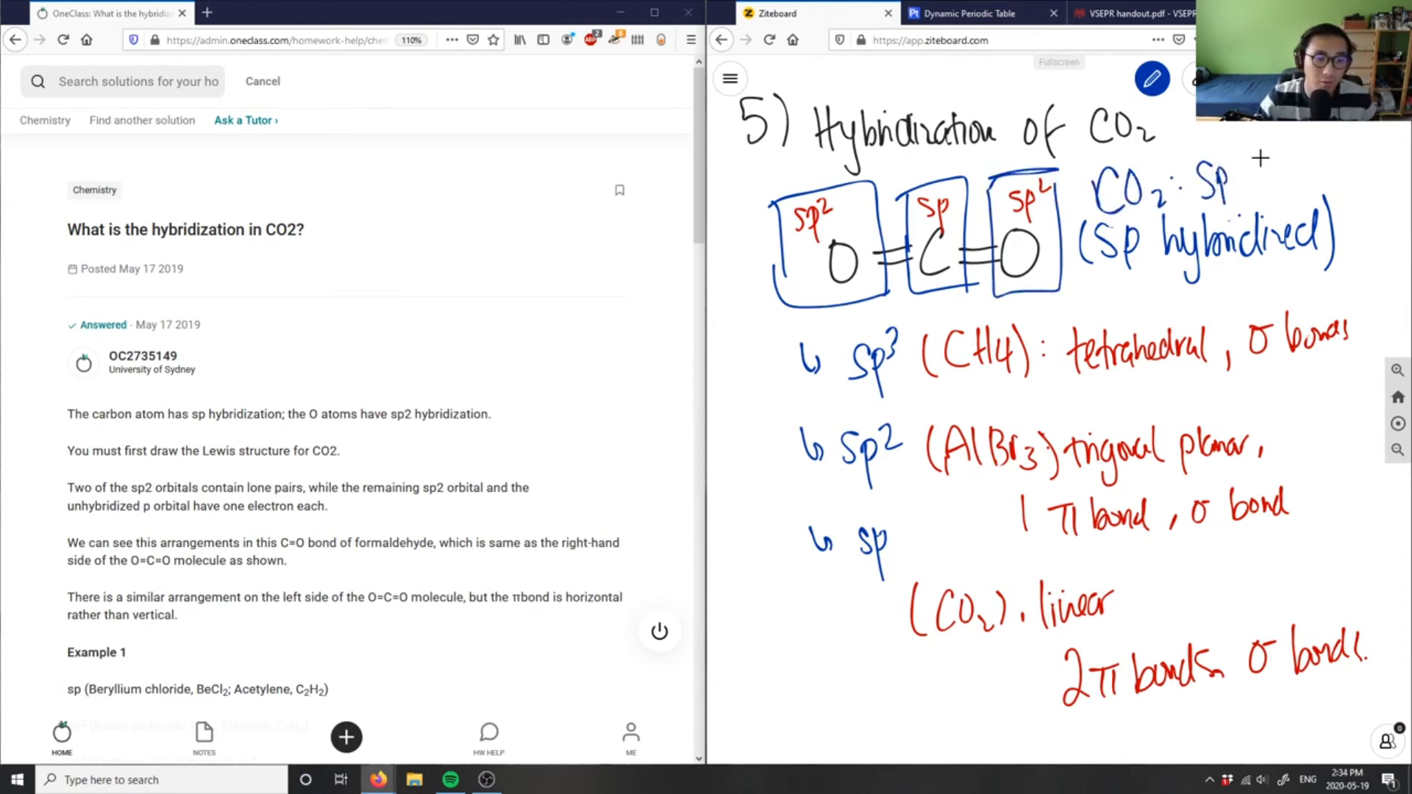
scroll("down", 3)
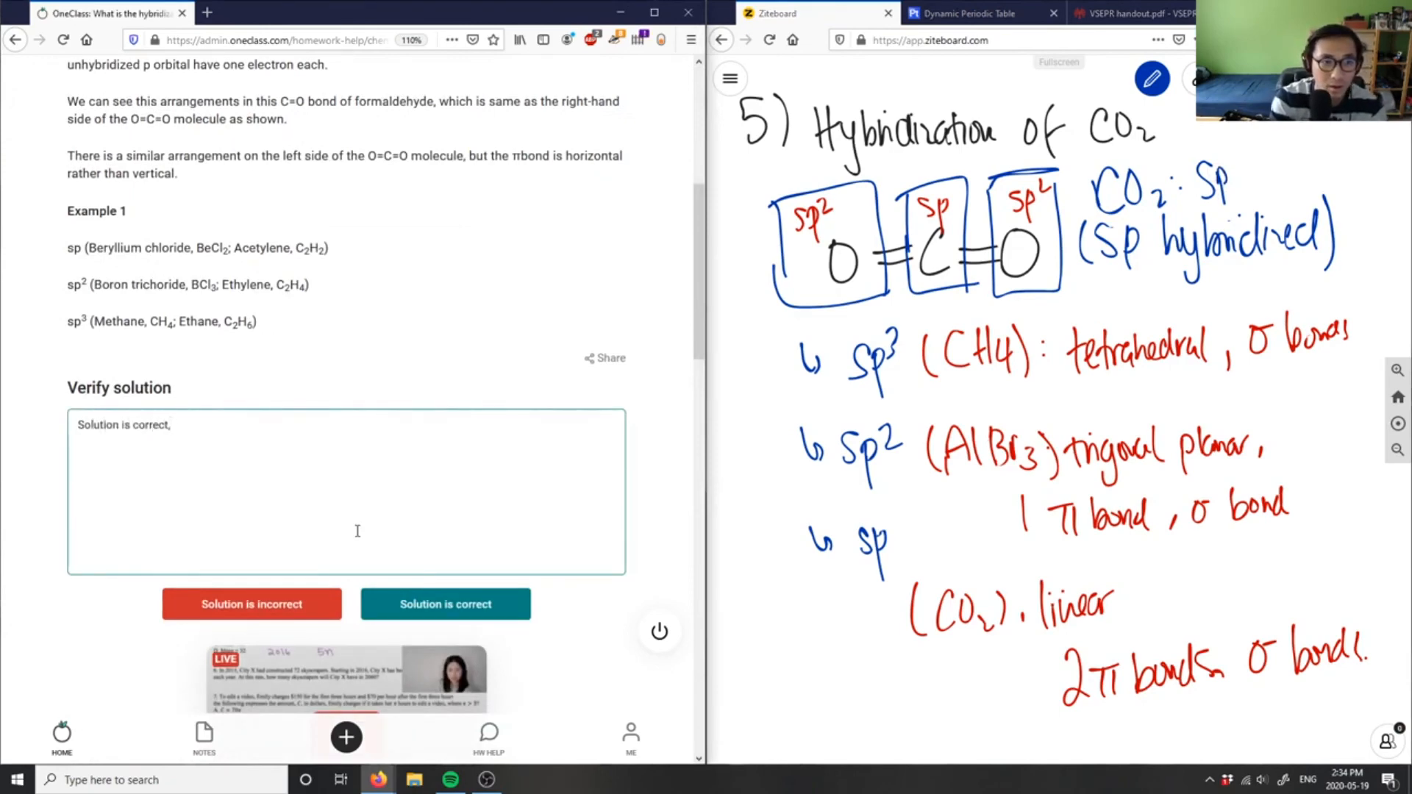
Step: Type that CO2 is sp hybridized due to its linear geometry according to VSEPR
type("we can also con")
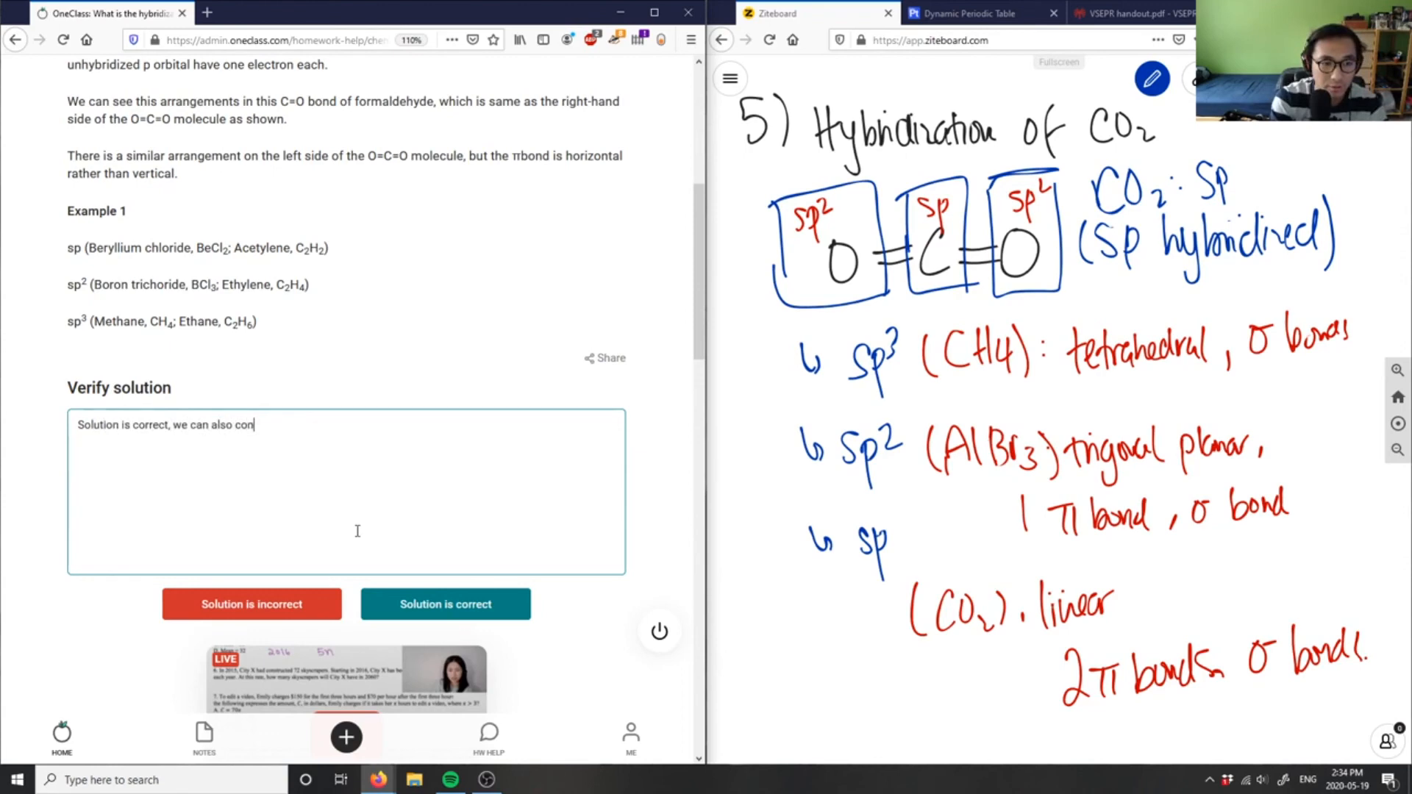
type("clude that CO2 is a")
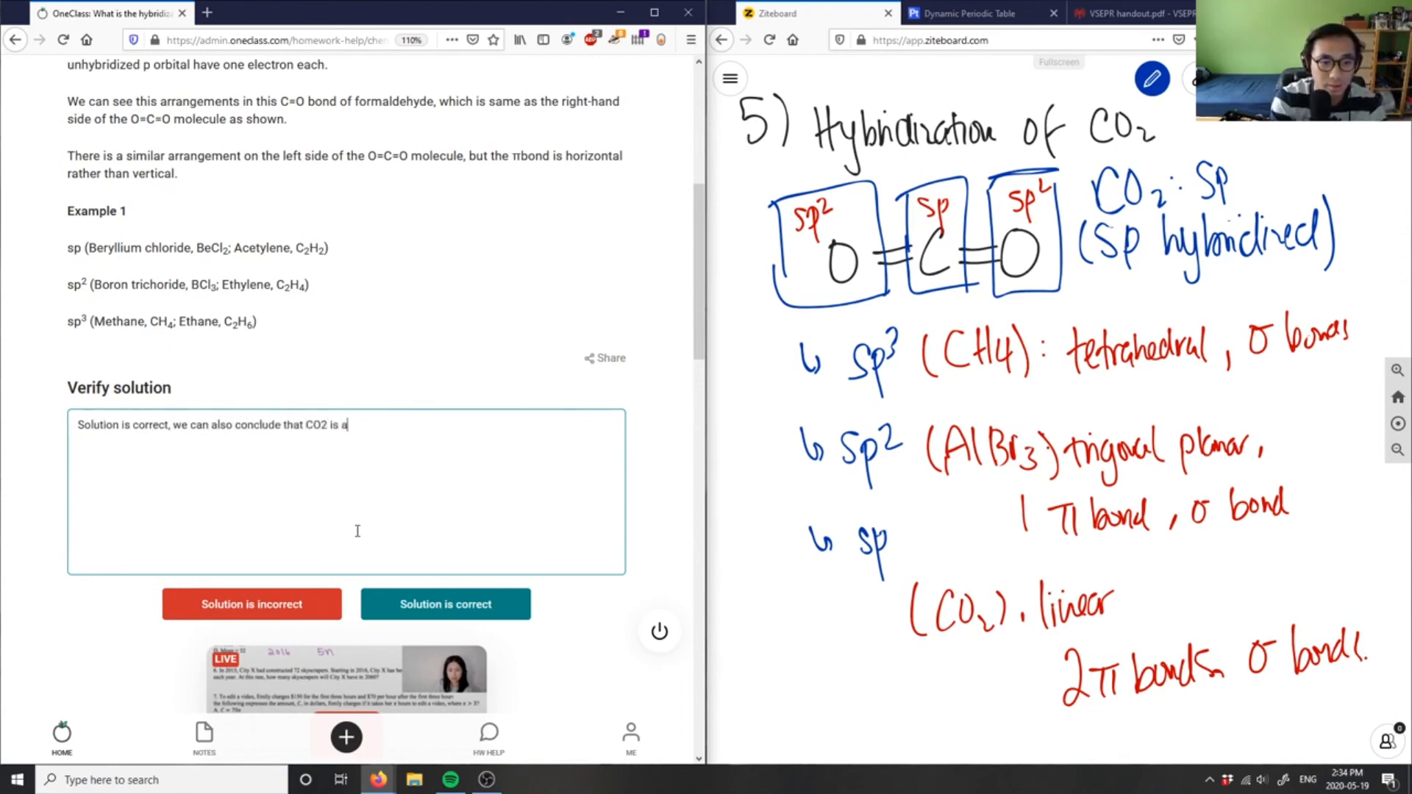
type("sp hy")
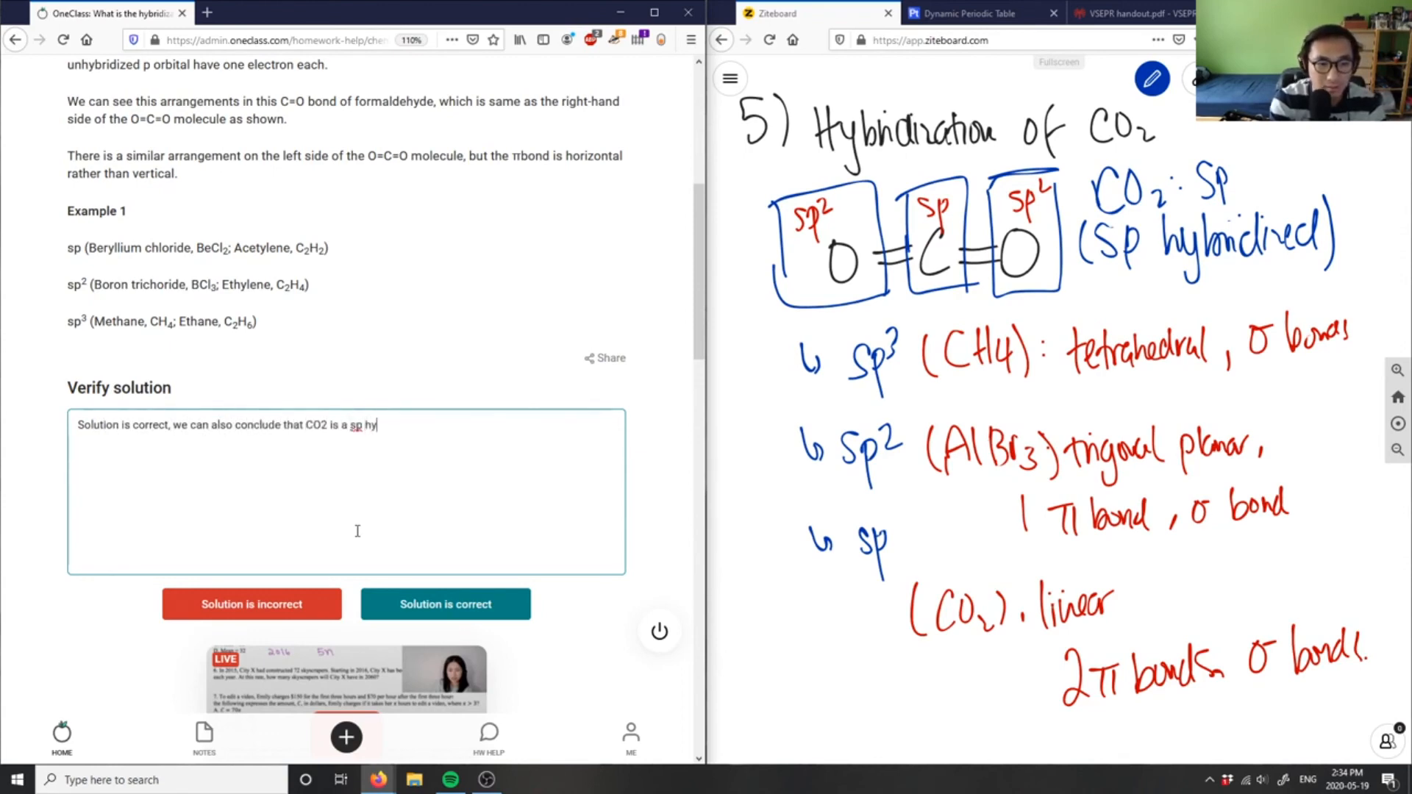
type("bridized molecule due to")
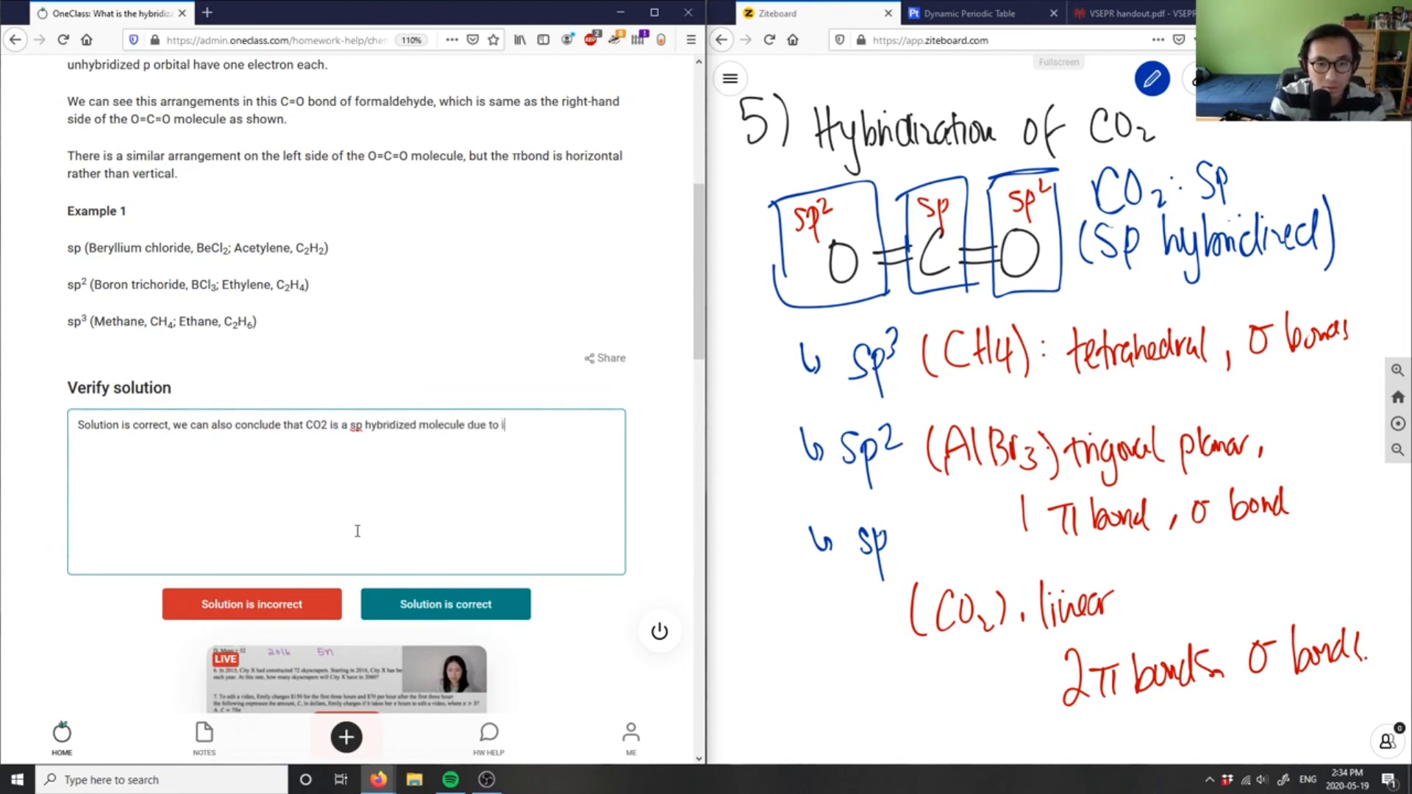
type("its linear geomet")
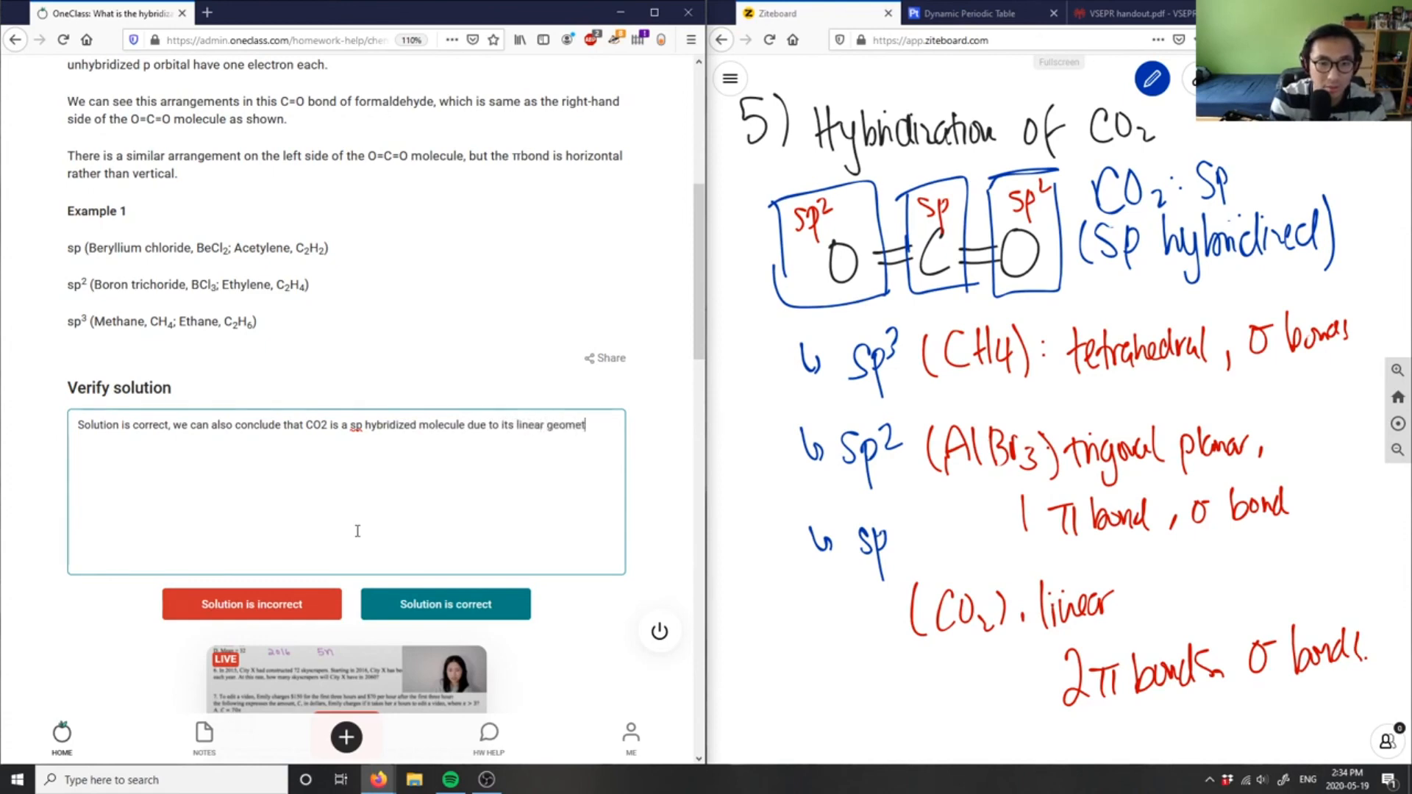
type("according to VSPE")
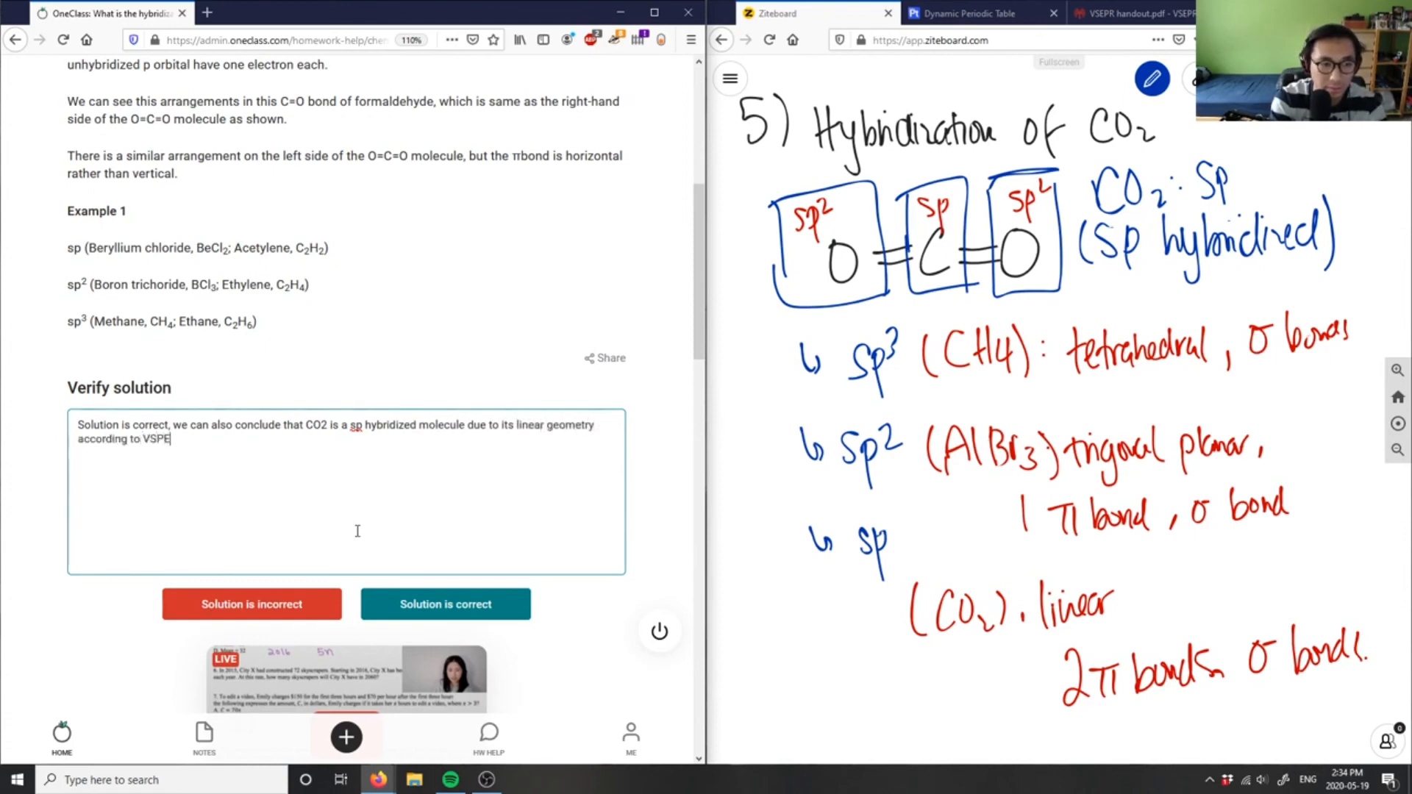